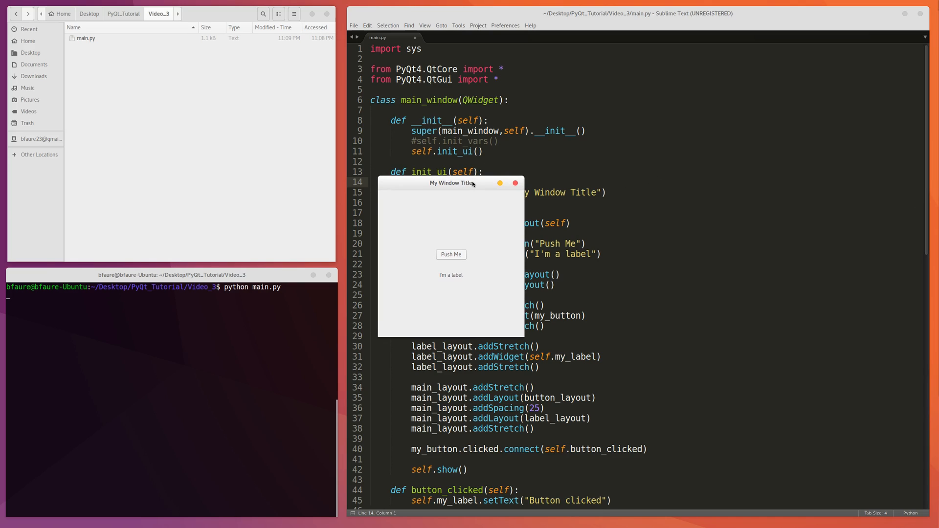
pyautogui.moveTo(466, 251)
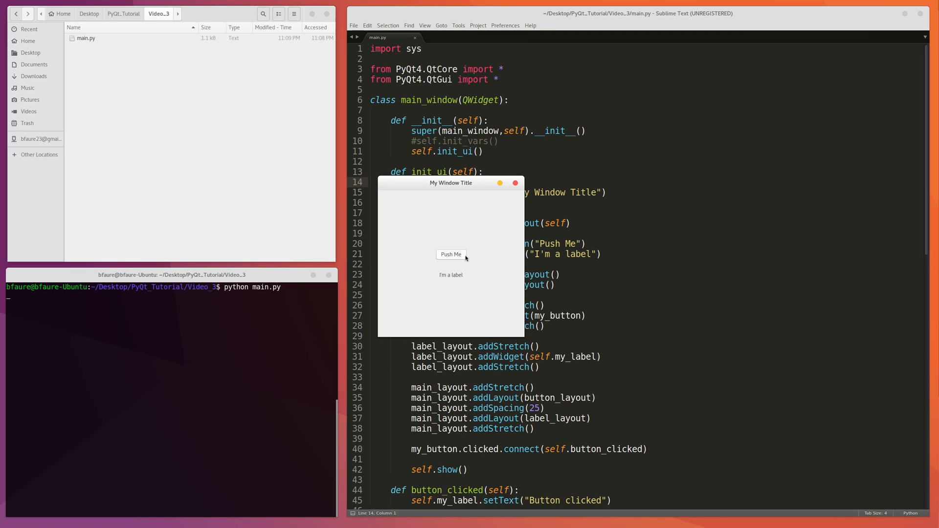
pyautogui.moveTo(396, 258)
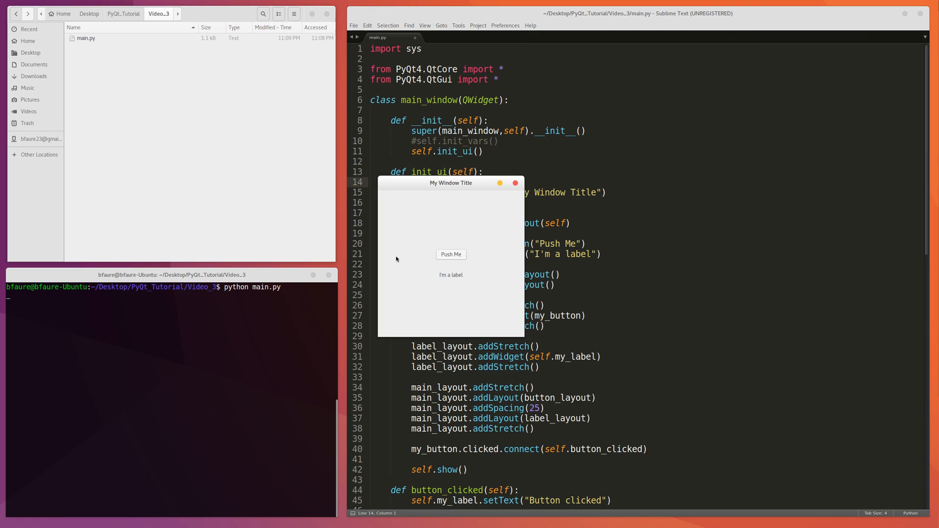
pyautogui.moveTo(507, 255)
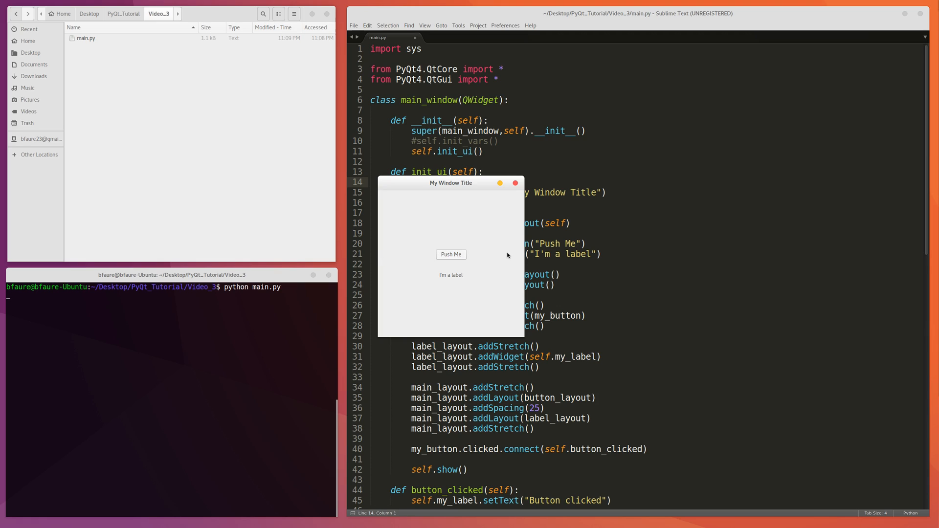
pyautogui.moveTo(420, 255)
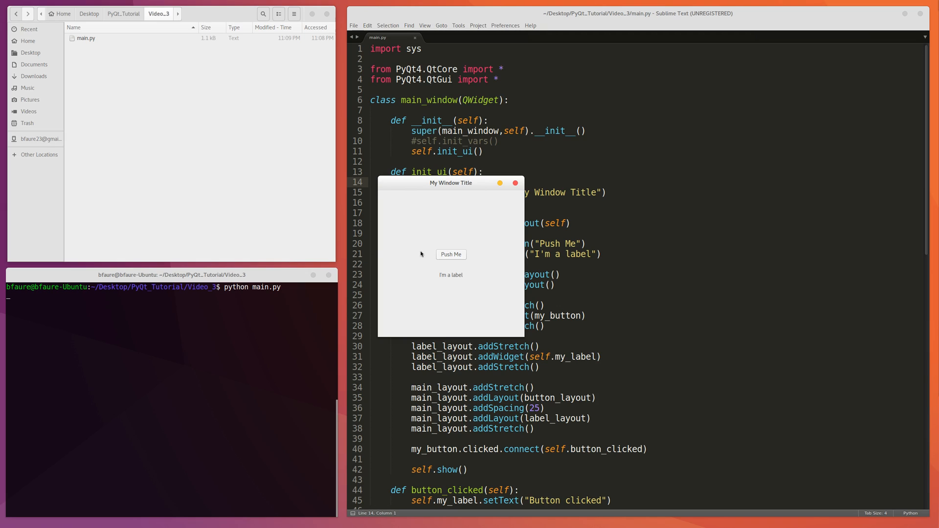
pyautogui.moveTo(512, 254)
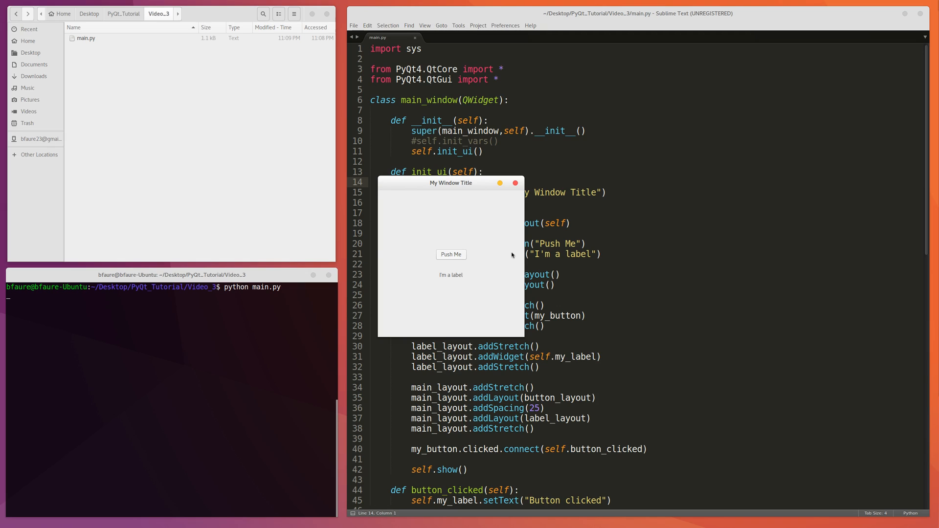
pyautogui.moveTo(450, 254)
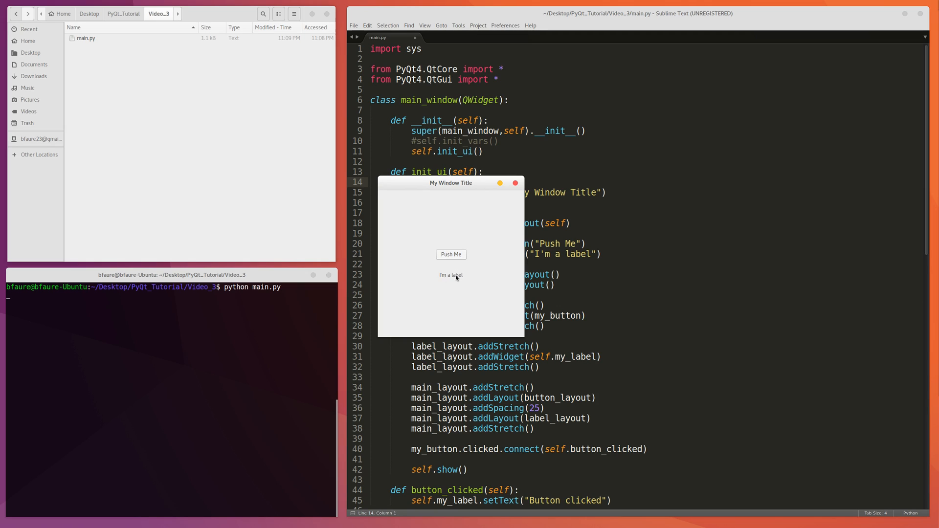
pyautogui.moveTo(508, 269)
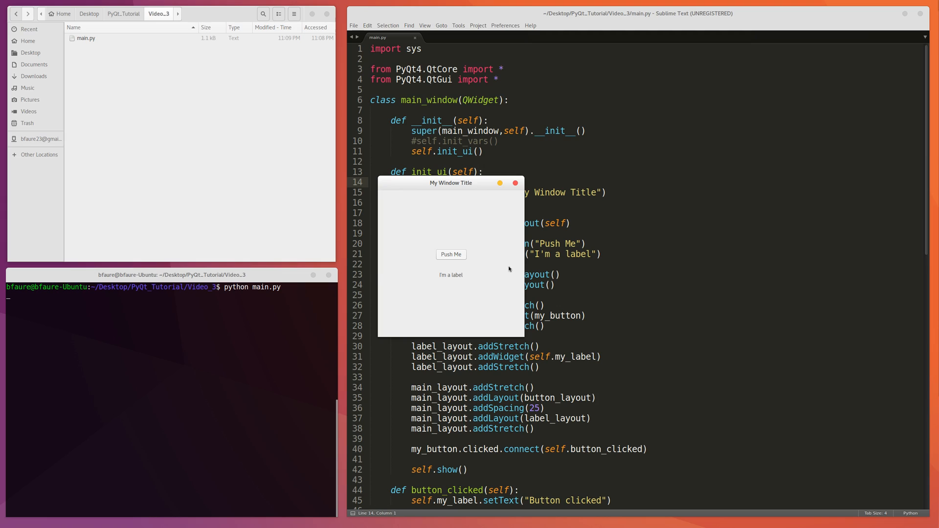
pyautogui.moveTo(456, 252)
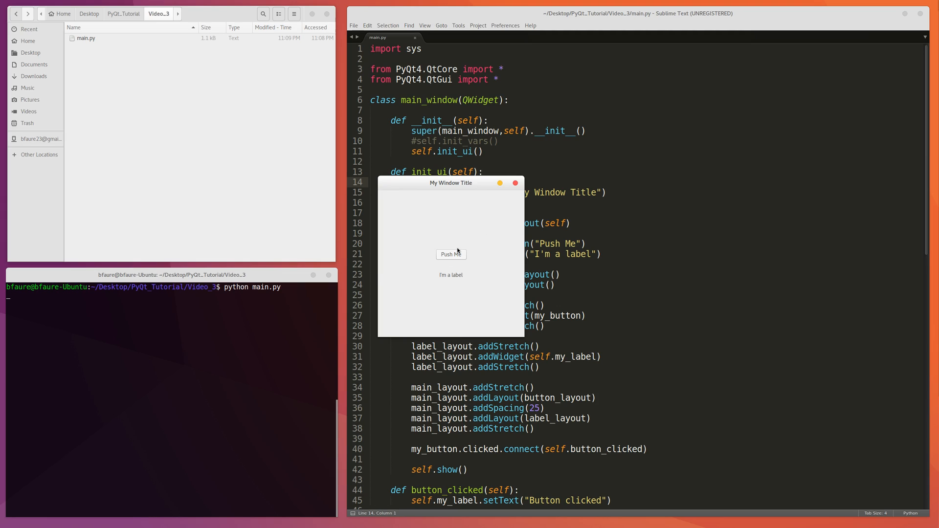
pyautogui.moveTo(449, 196)
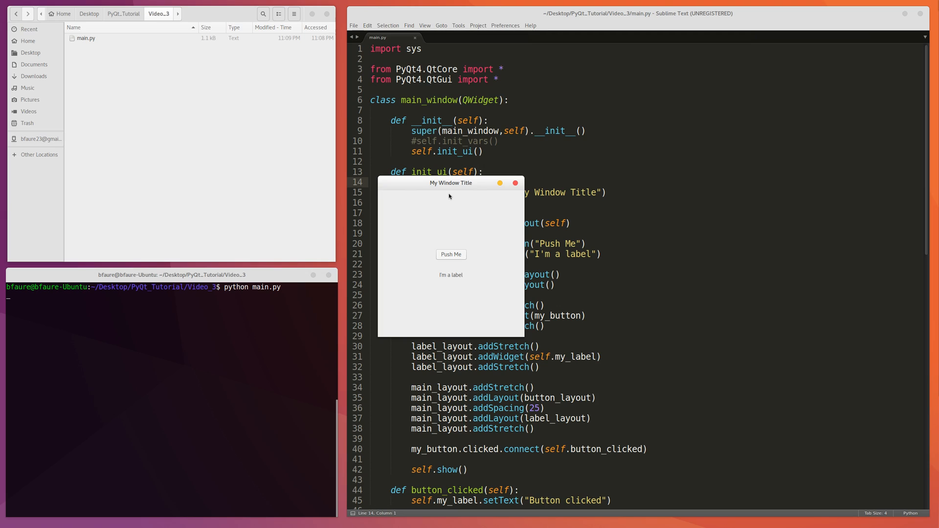
pyautogui.moveTo(443, 205)
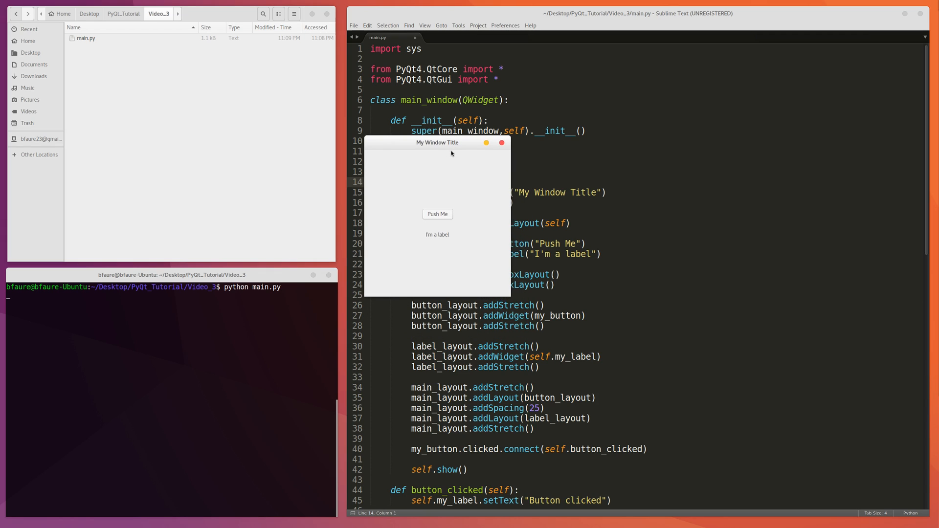
pyautogui.moveTo(437, 214)
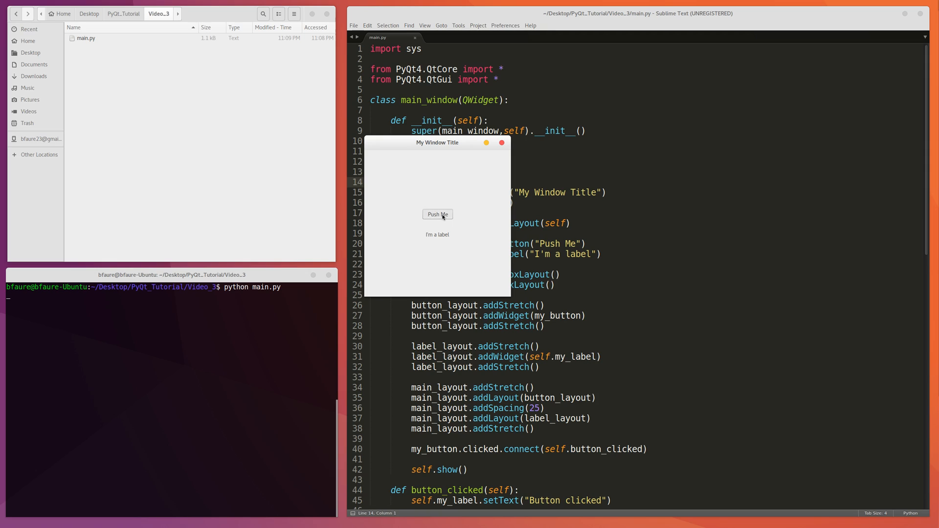
# - Press Push Me in the running PyQt4 window so the label reads 'Button clicked'
pyautogui.click(438, 214)
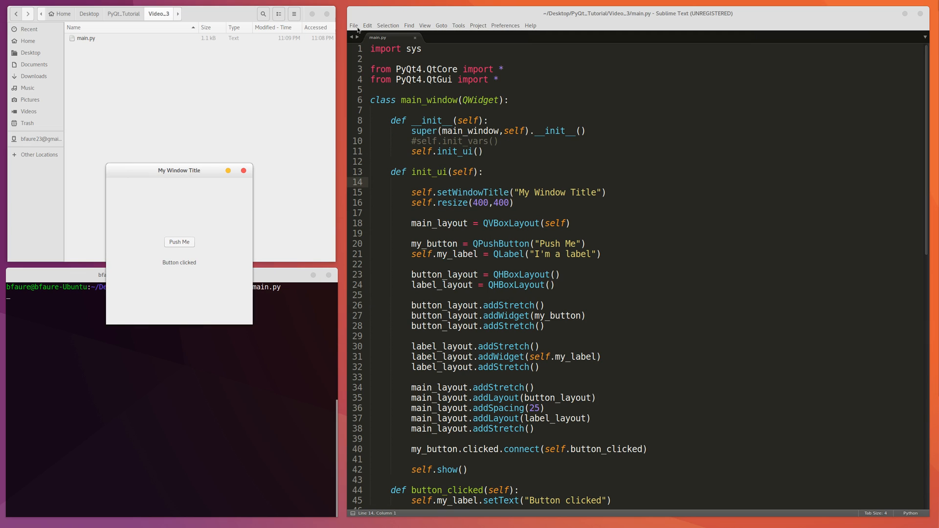
pyautogui.click(505, 25)
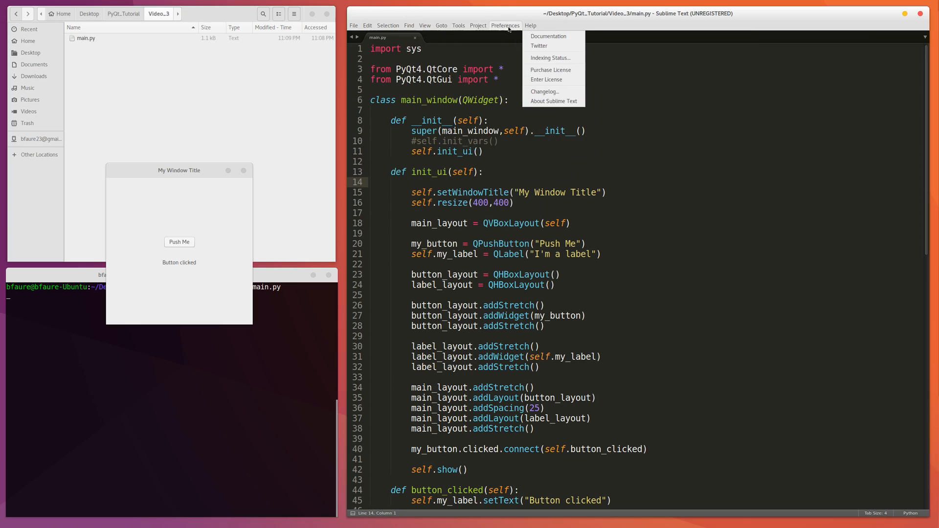
pyautogui.click(367, 26)
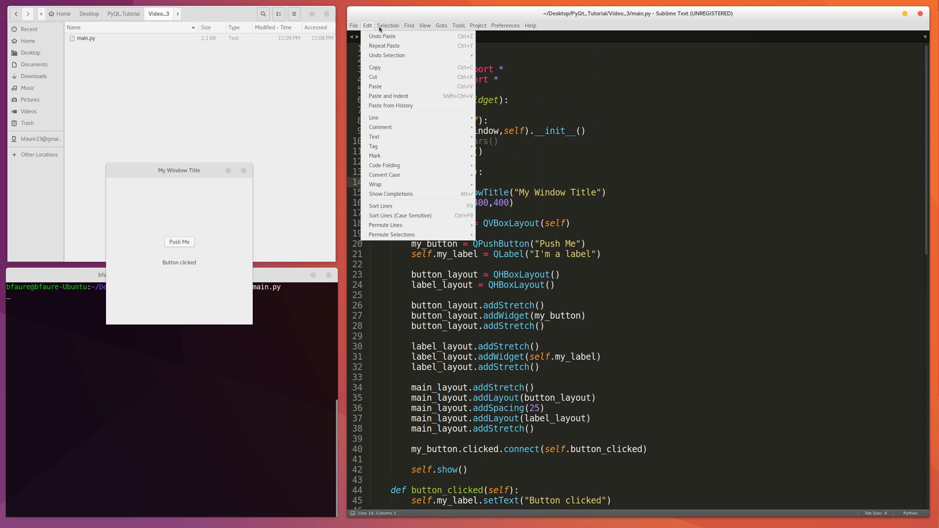
pyautogui.click(367, 25)
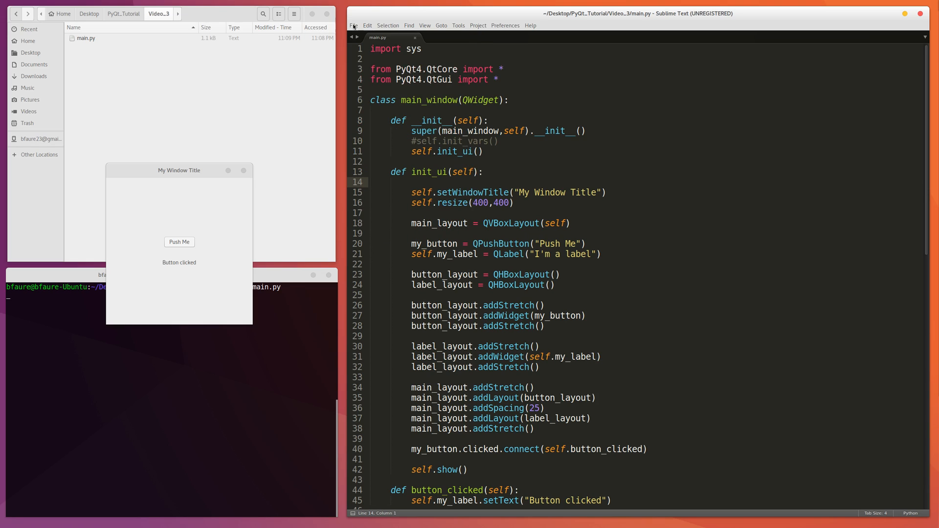
pyautogui.click(353, 25)
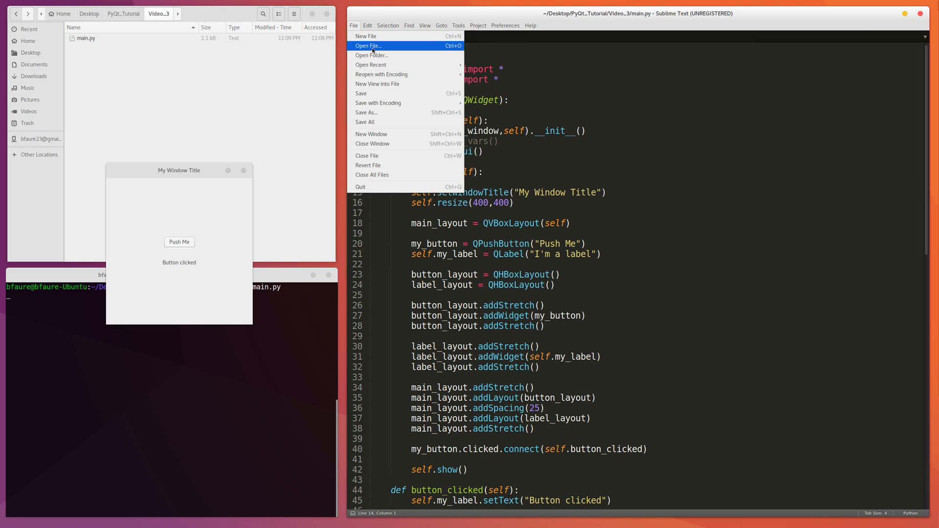
pyautogui.moveTo(440, 49)
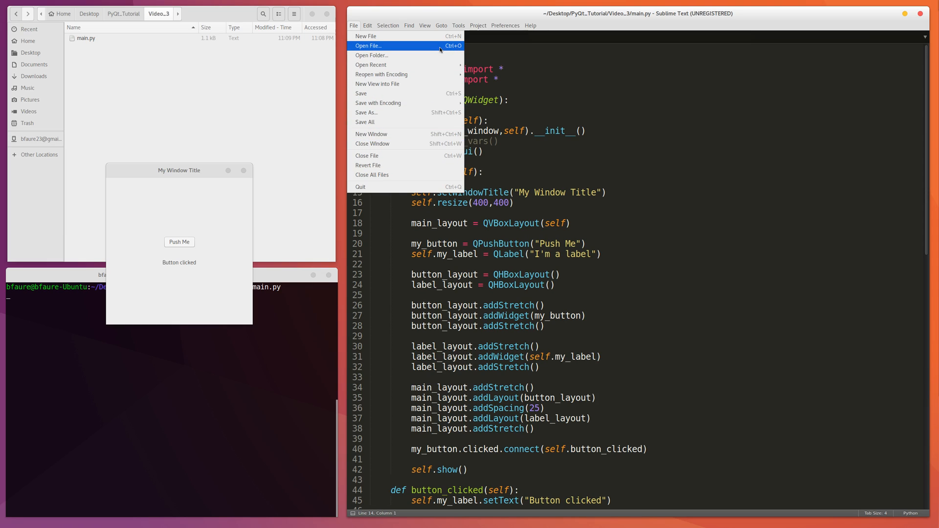
pyautogui.moveTo(455, 51)
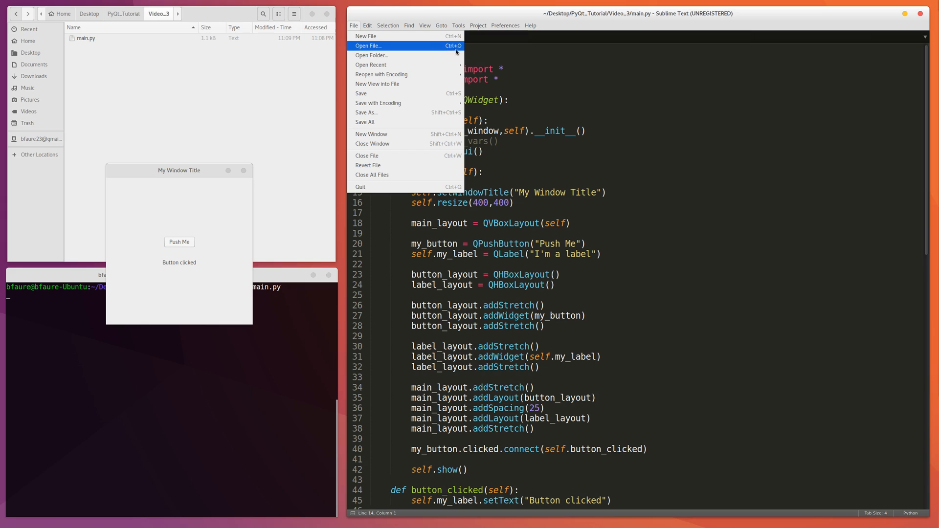
pyautogui.moveTo(366, 36)
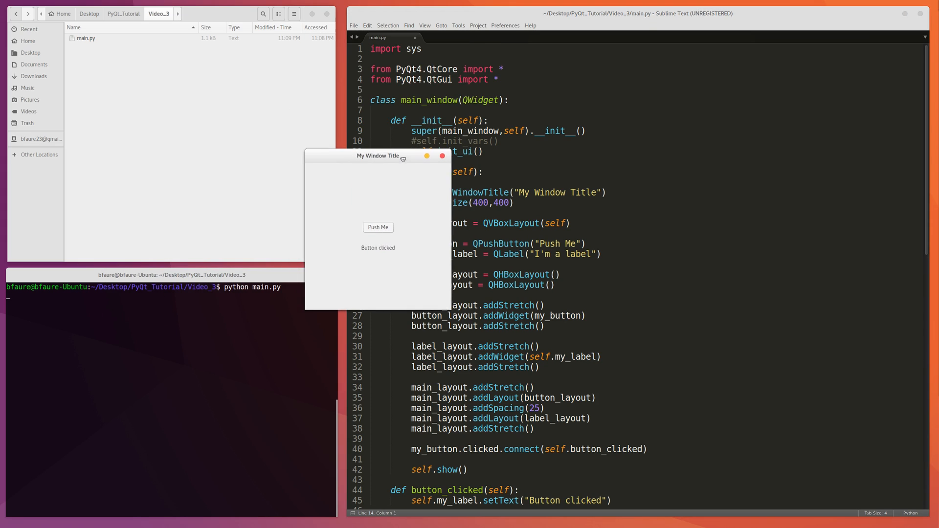
# - Close the test window and add a self.init_toolbar() call after the commented init_vars line, starting its definition
pyautogui.click(442, 156)
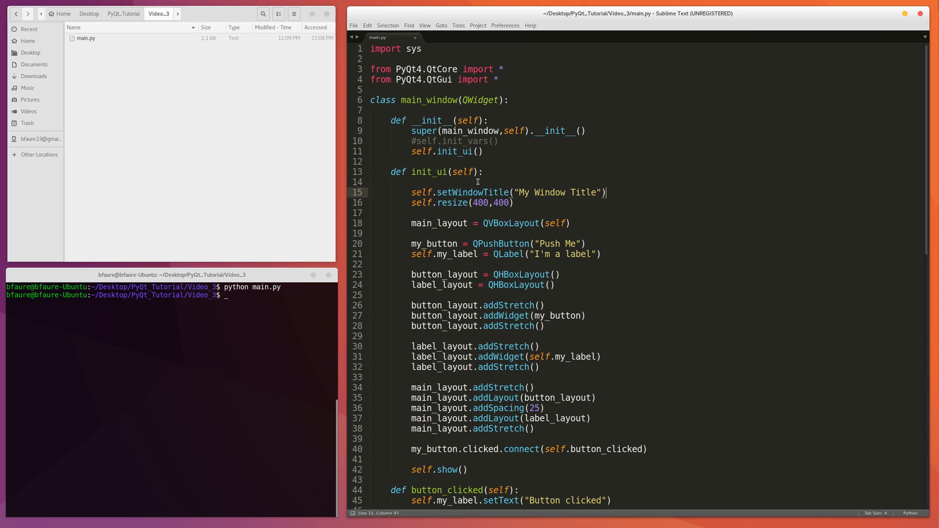
pyautogui.click(560, 274)
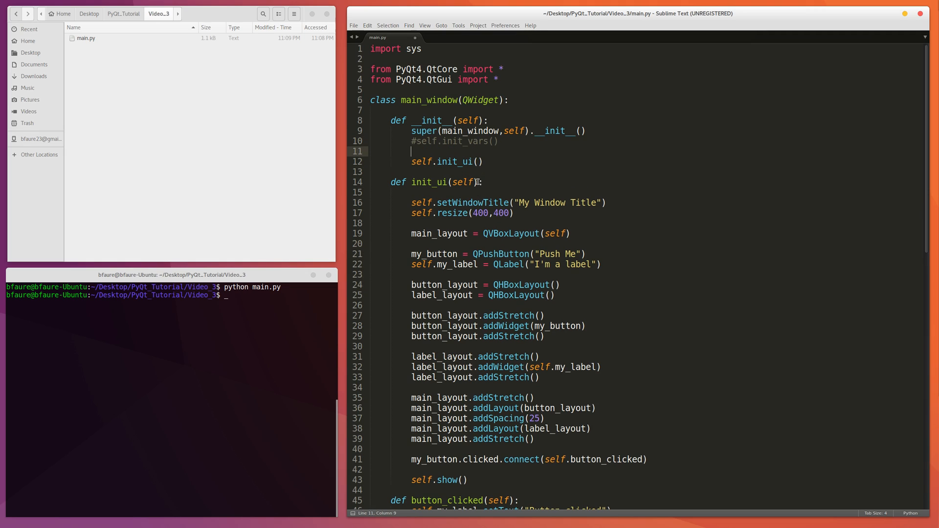
pyautogui.write('self')
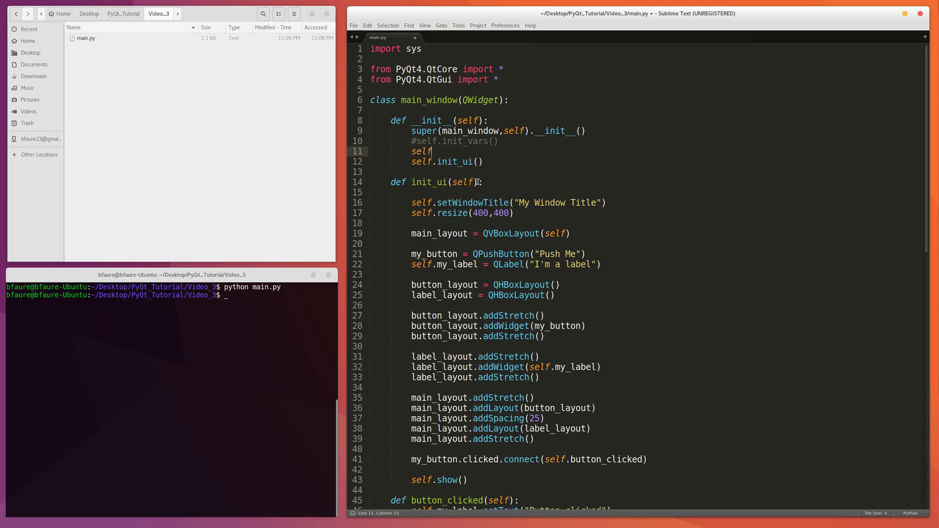
pyautogui.write('.init_too')
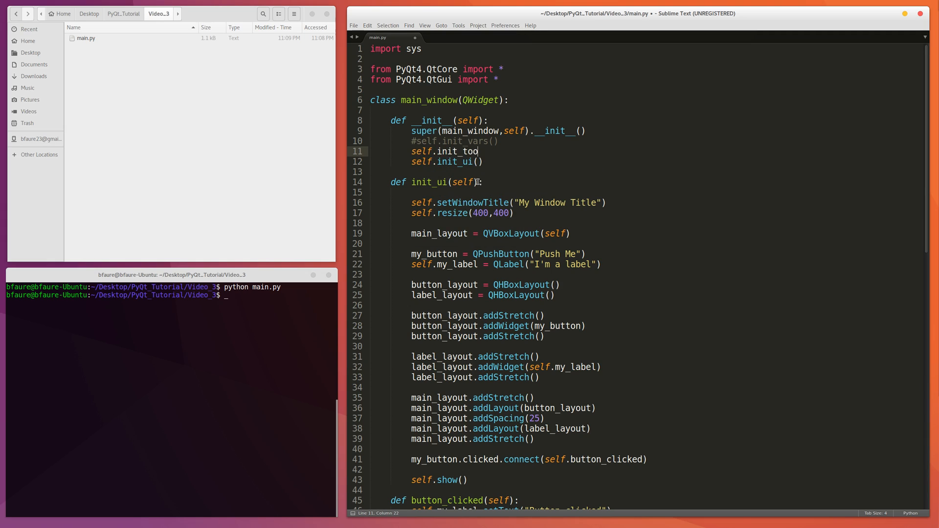
pyautogui.write('lbar()')
pyautogui.write('def init_toolbar(self)')
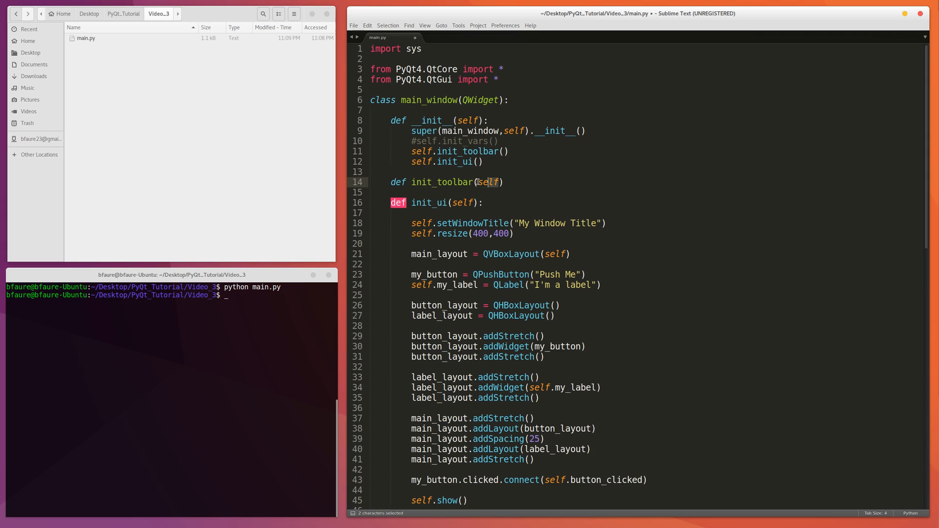
pyautogui.write(':')
pyautogui.press('Return')
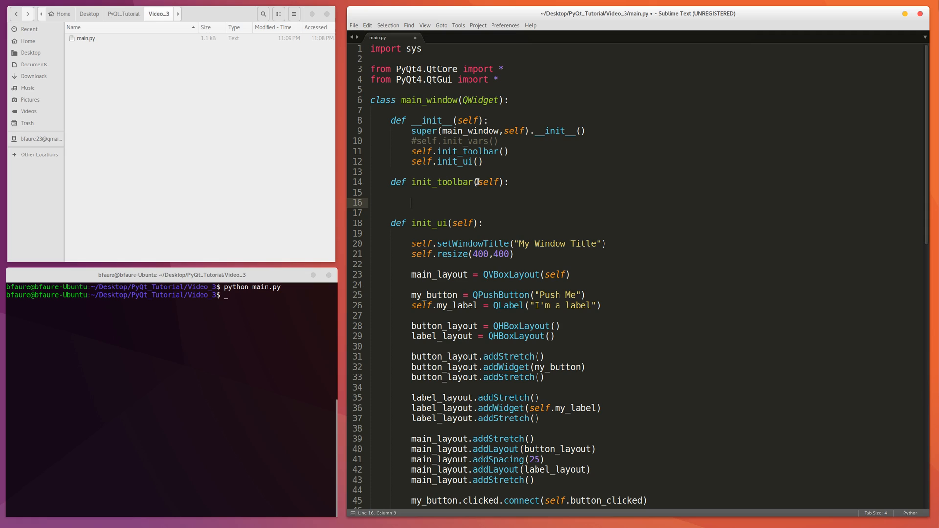
# - Write my_menu = QMenuBar(self) inside init_toolbar
pyautogui.write('Q')
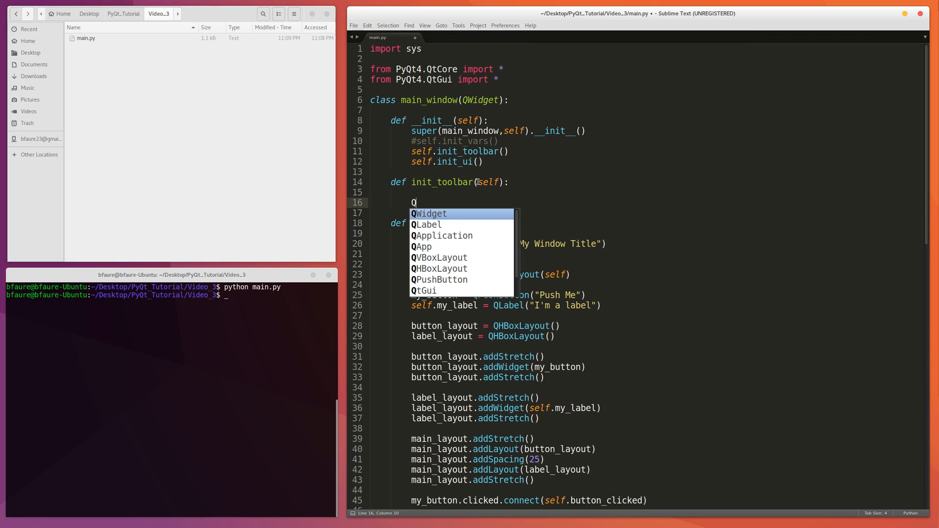
pyautogui.write('M')
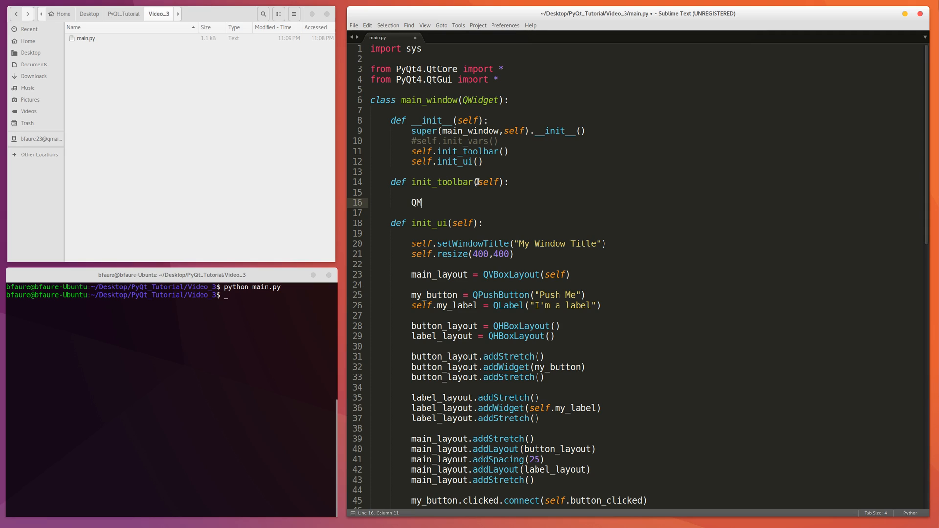
pyautogui.write('enuBar')
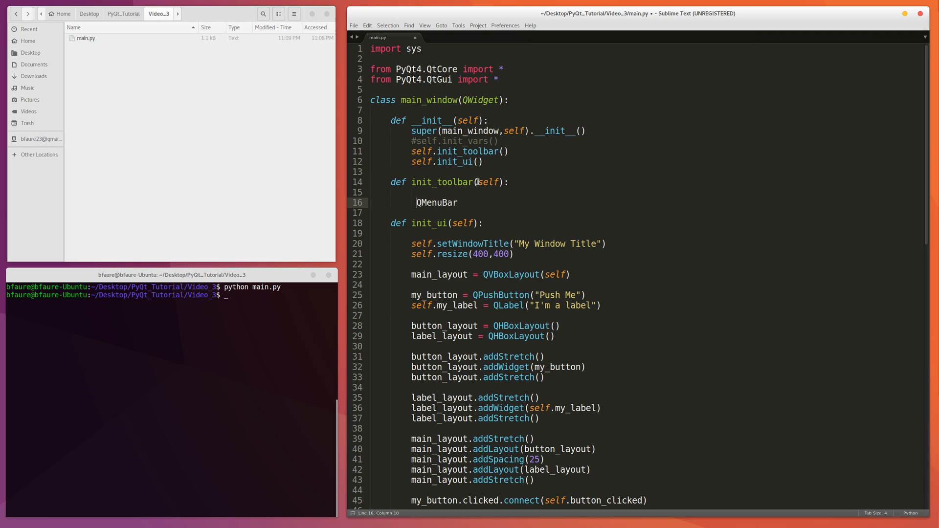
pyautogui.write('my_menu =')
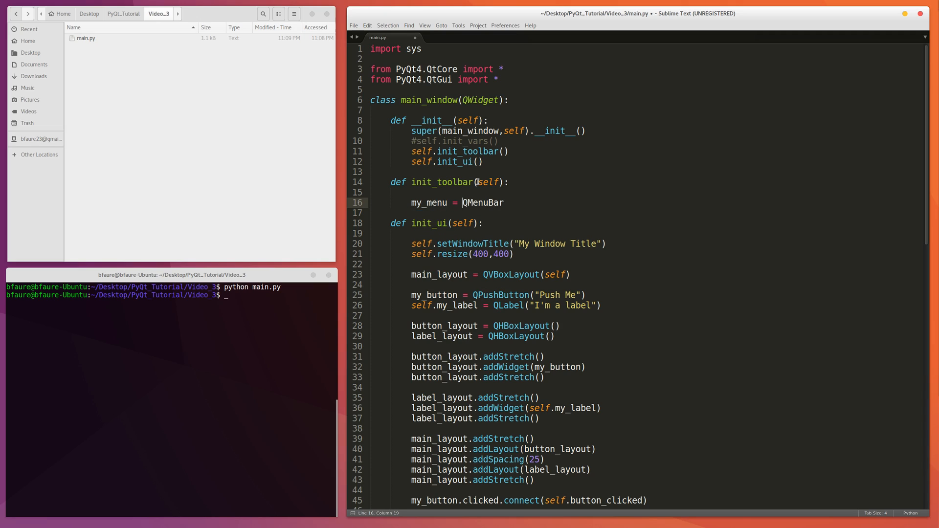
pyautogui.write('(s')
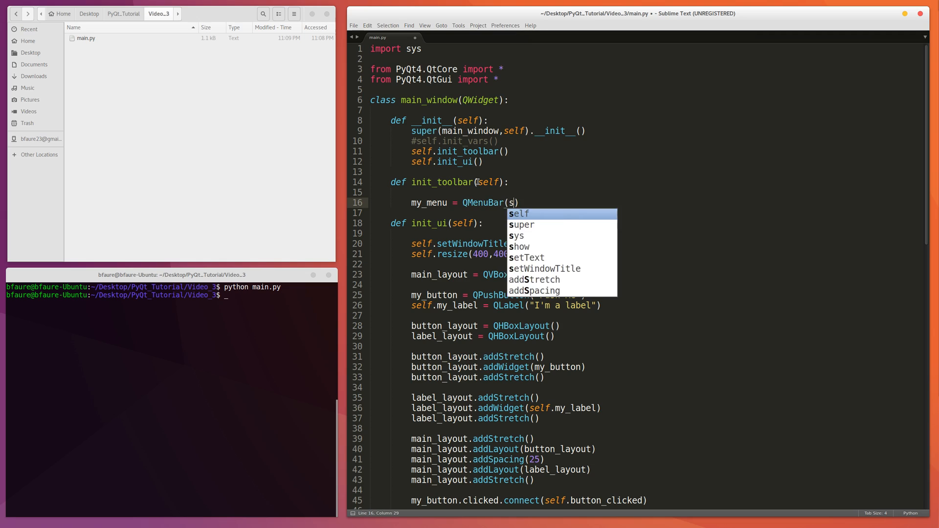
pyautogui.press('Tab')
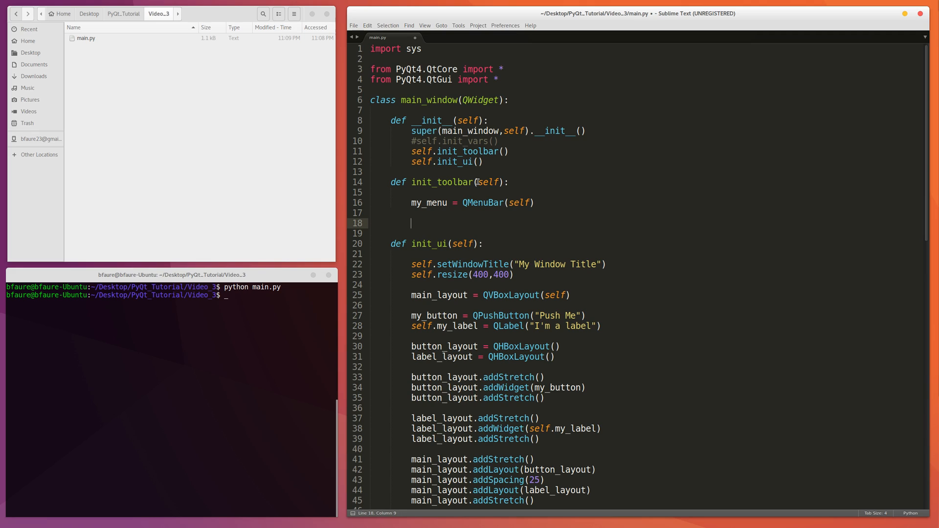
# - Add self.file_menu = my_menu.addMenu("File") on the next line
pyautogui.write('self.')
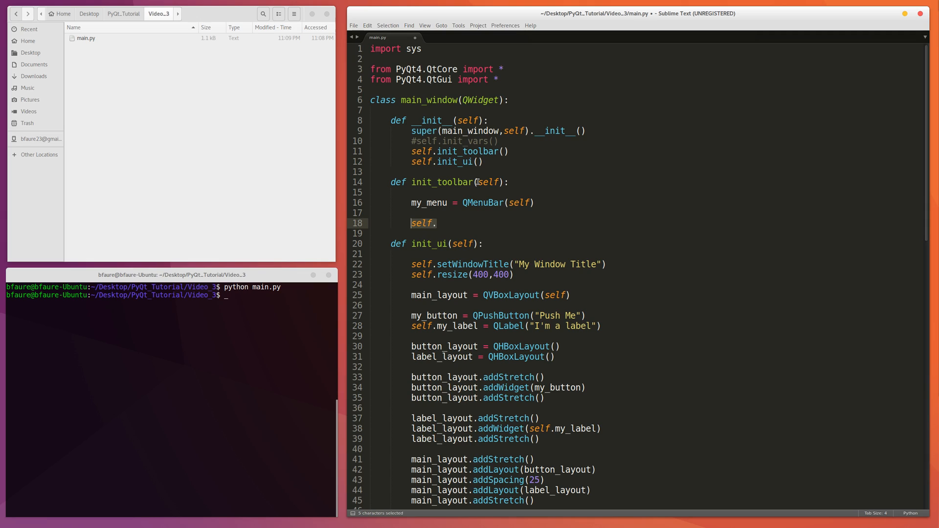
pyautogui.click(436, 223)
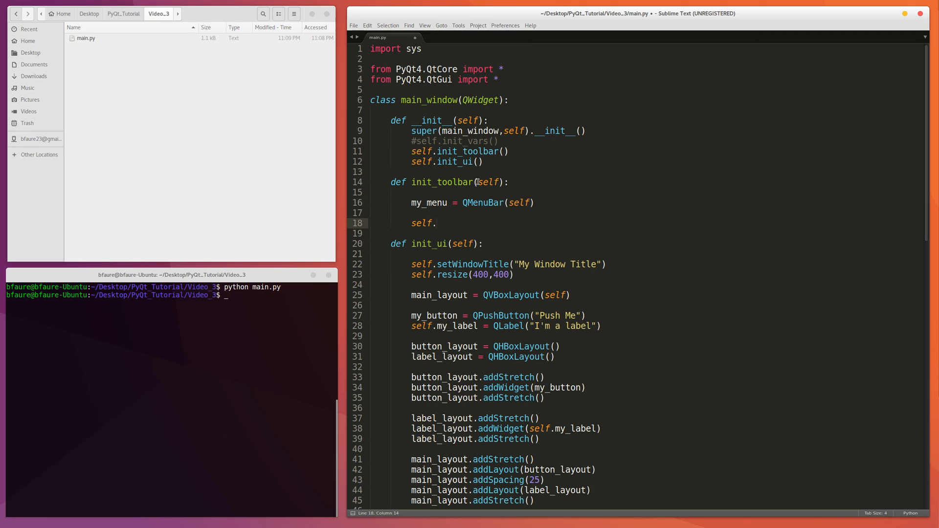
pyautogui.write('file_m')
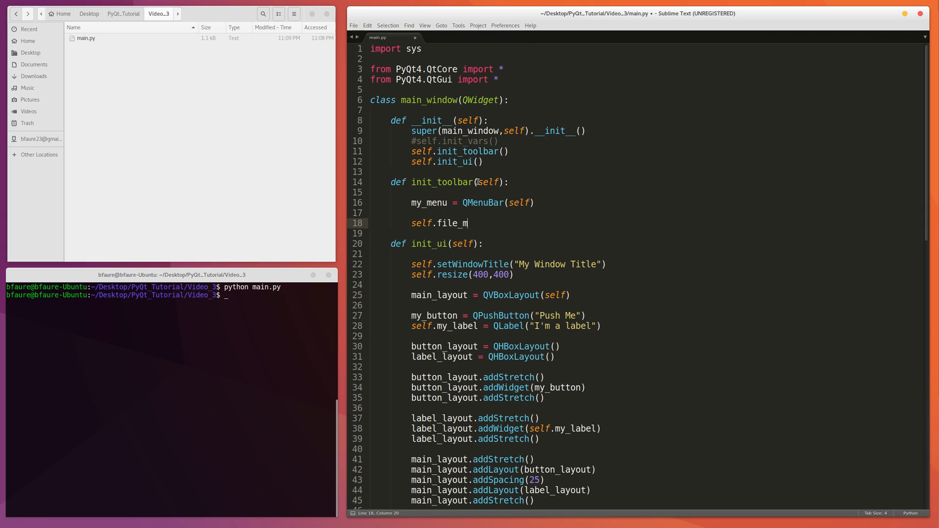
pyautogui.write('enu =')
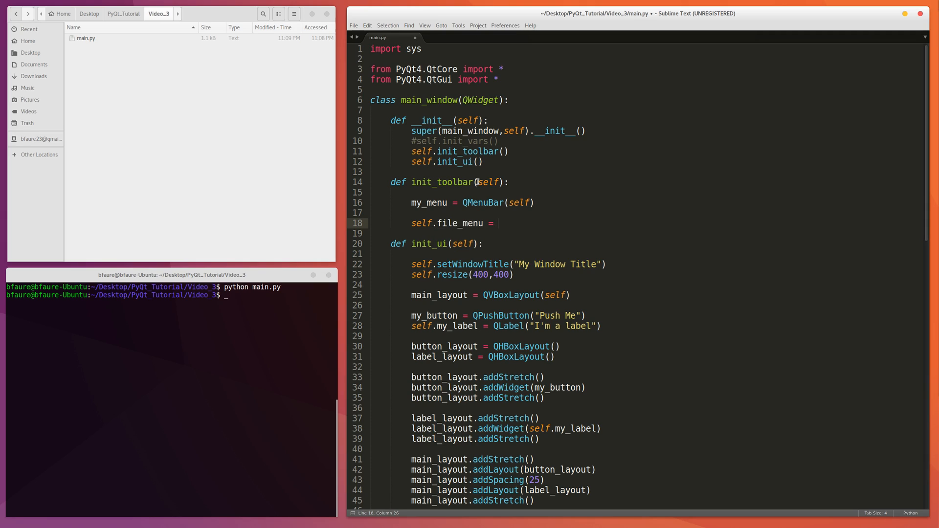
pyautogui.write('my_menu')
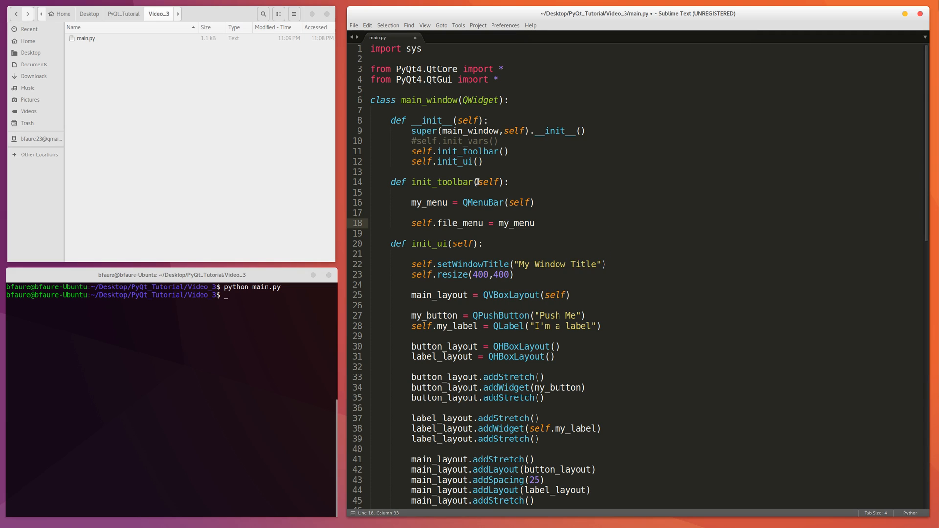
pyautogui.write('.')
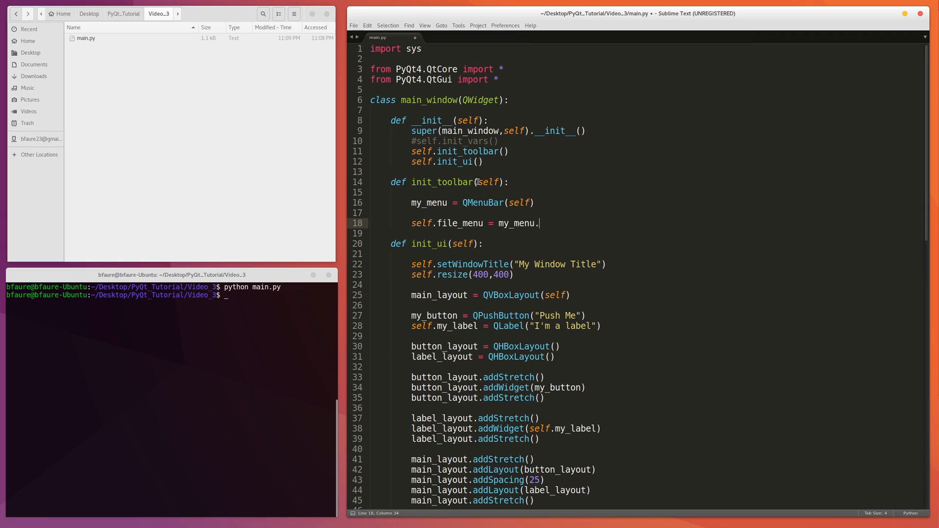
pyautogui.write('addM')
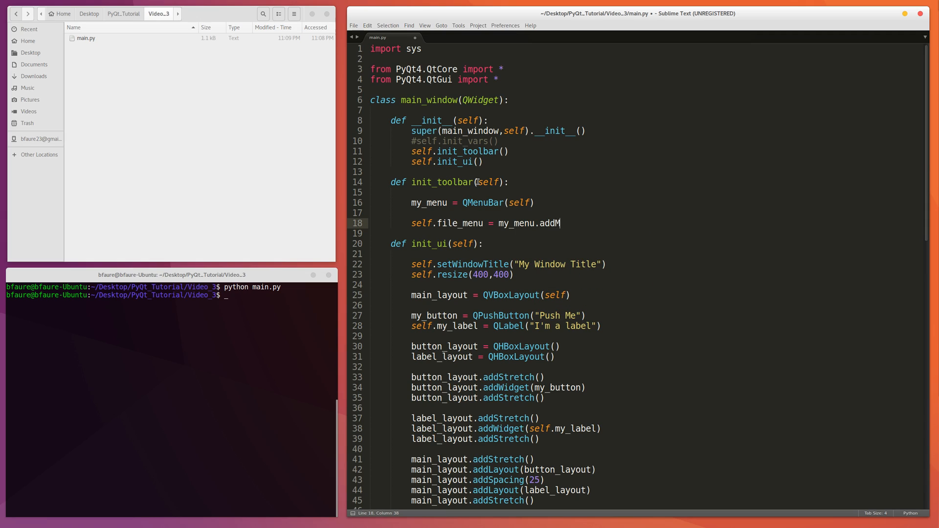
pyautogui.write('enu("")')
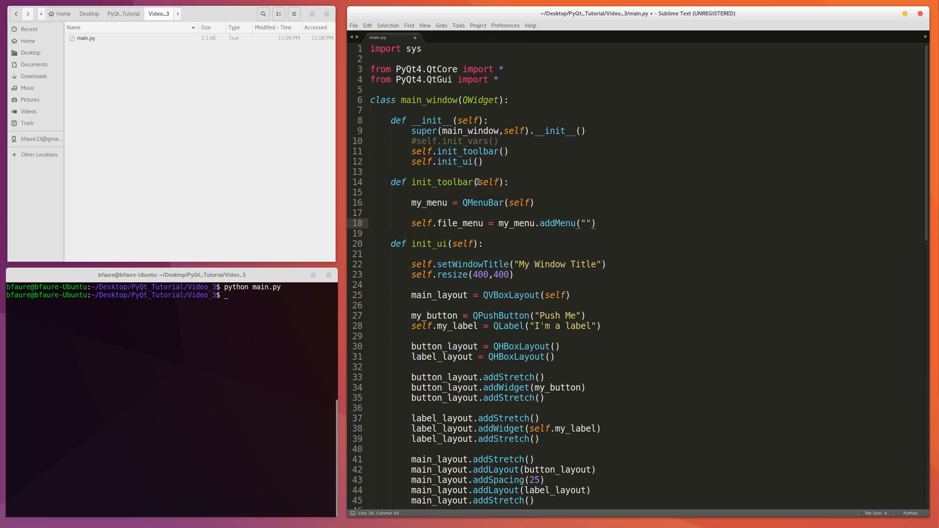
pyautogui.write('File')
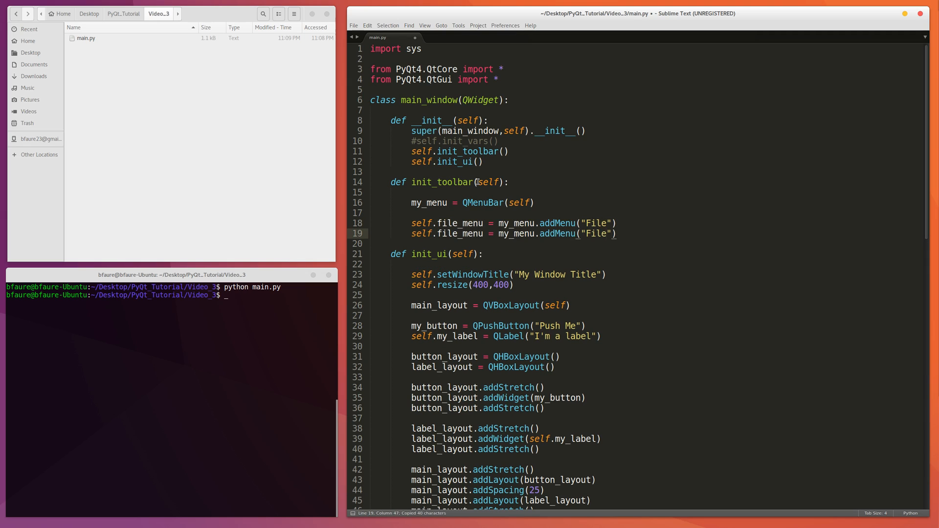
# - Change the duplicated line to self.edit_menu = my_menu.addMenu("Edit")
pyautogui.write('Edu')
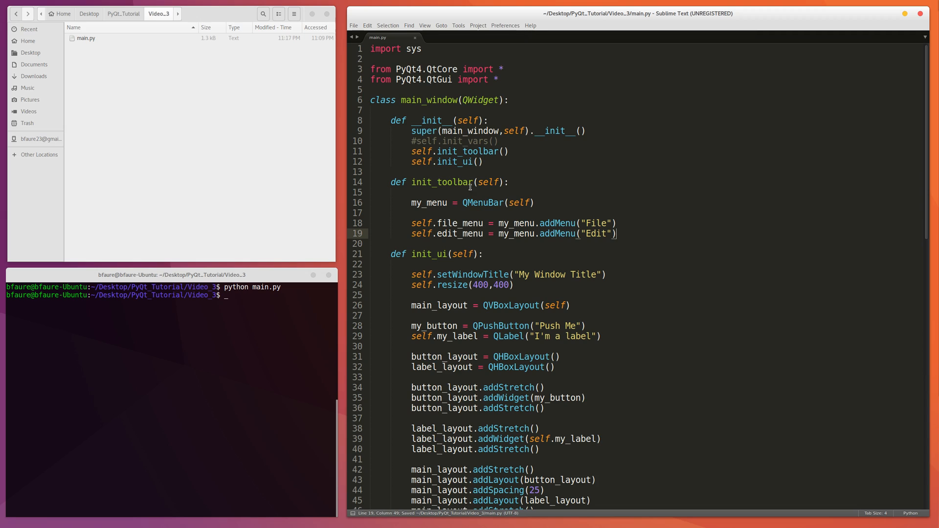
# - Run python main.py from the terminal to check the File and Edit menus
pyautogui.write('python main.py')
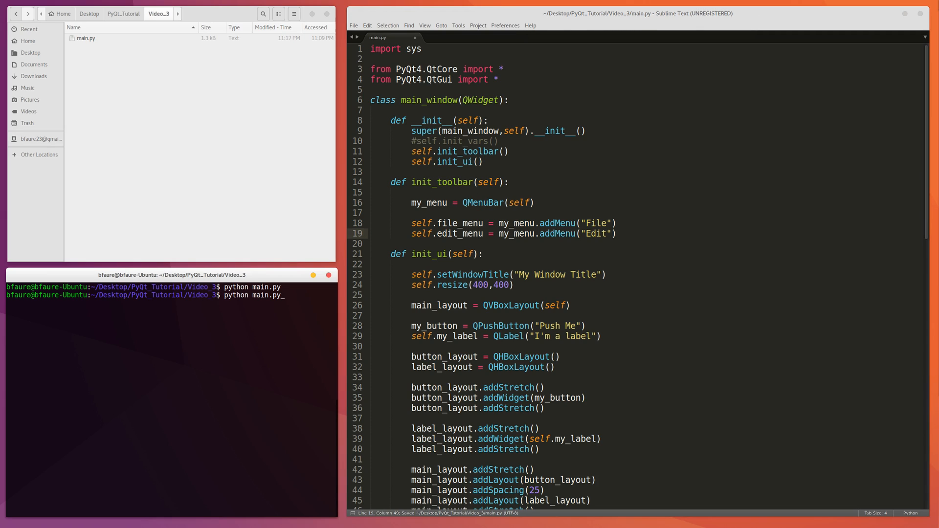
pyautogui.press('Return')
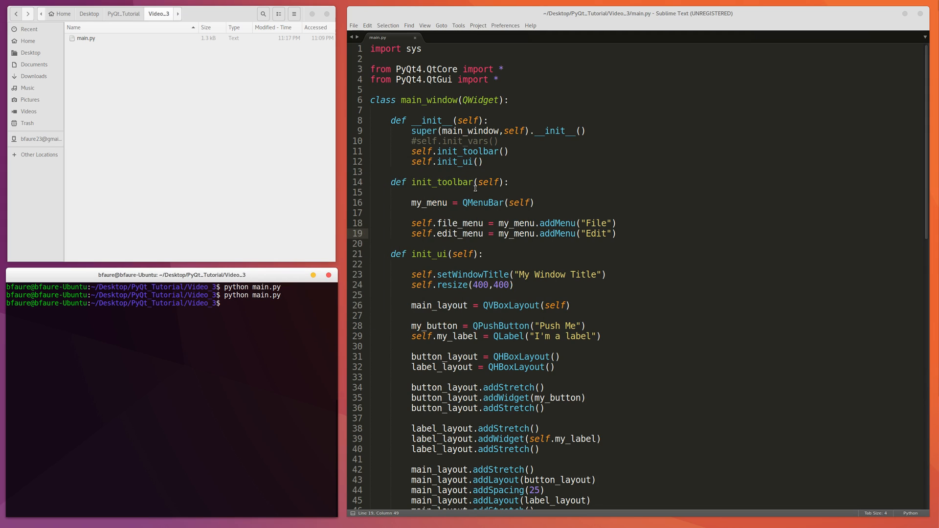
pyautogui.press('enter')
pyautogui.write('"Ctrl')
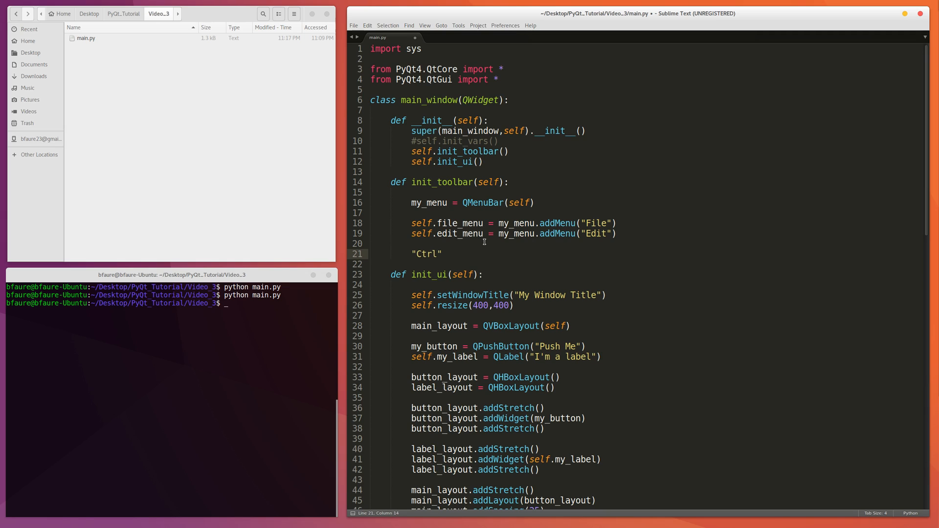
# - Finish the "Ctrl+Q" string and write self.file_menu = below it, checking Sublime's own Quit shortcut
pyautogui.write('+Q')
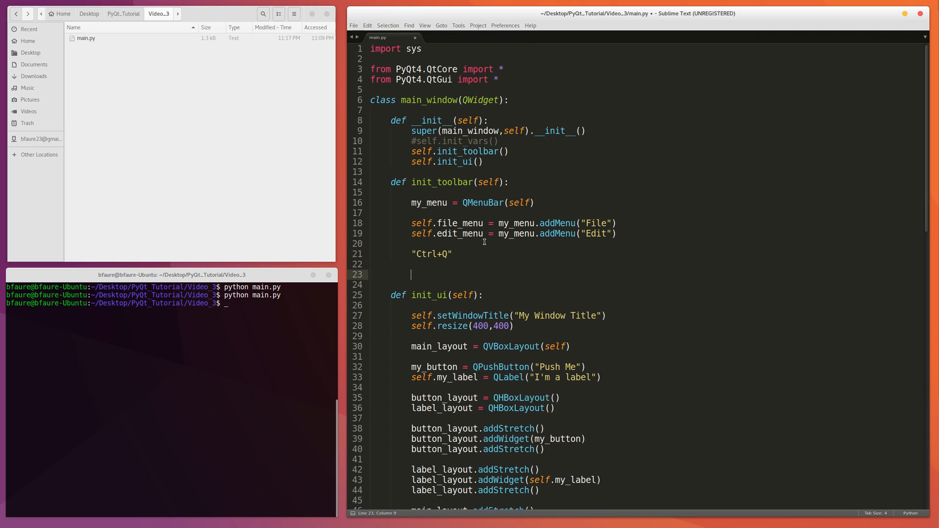
pyautogui.write('s')
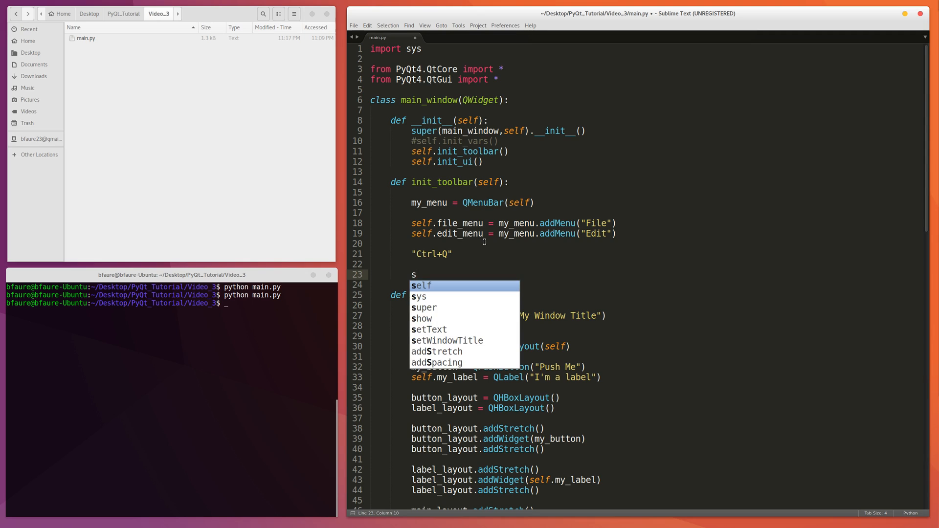
pyautogui.write('elf.fil')
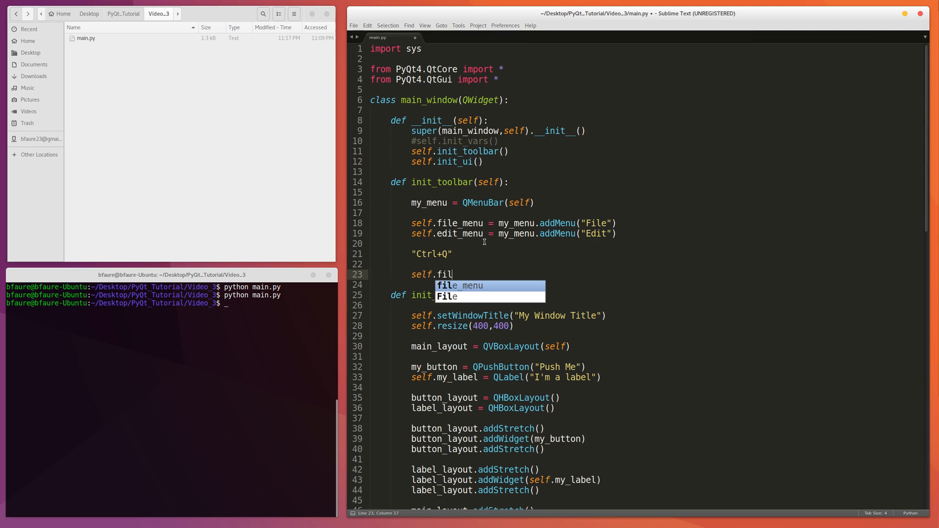
pyautogui.press('Tab')
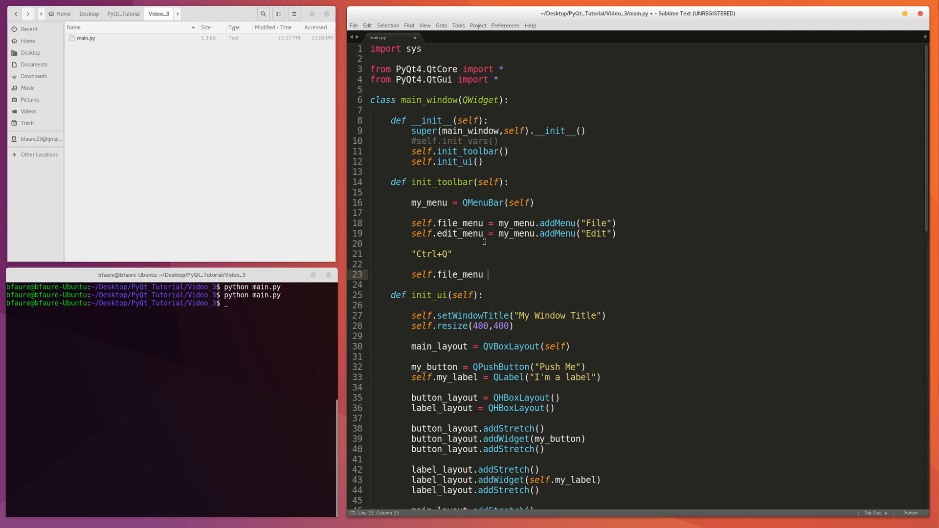
pyautogui.write('=')
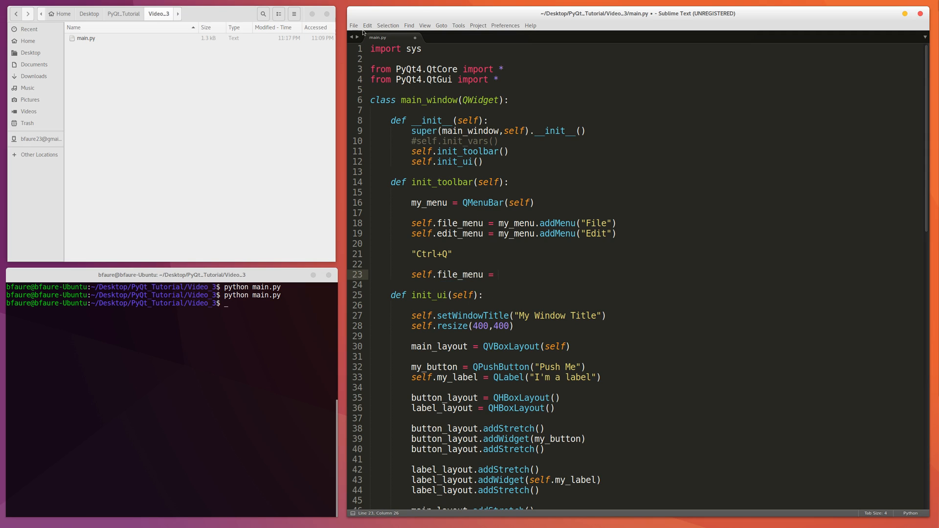
pyautogui.click(353, 25)
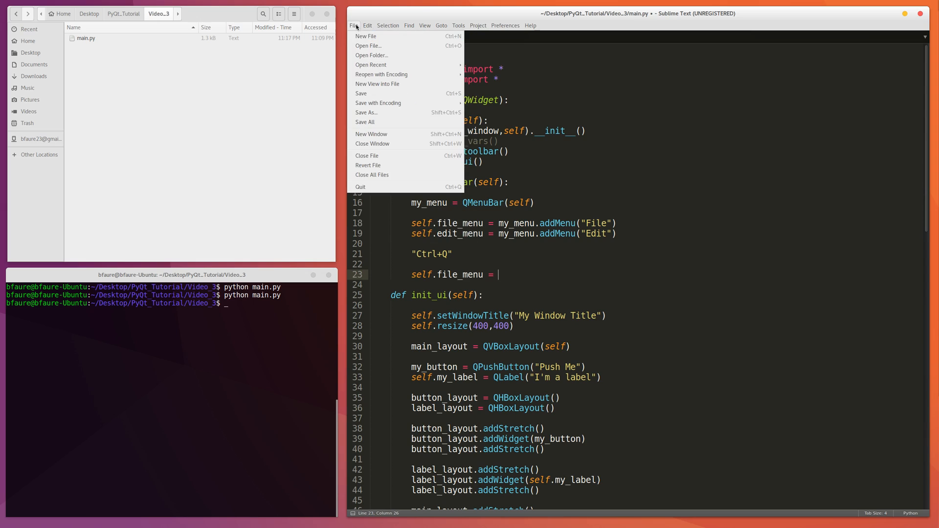
pyautogui.moveTo(374, 185)
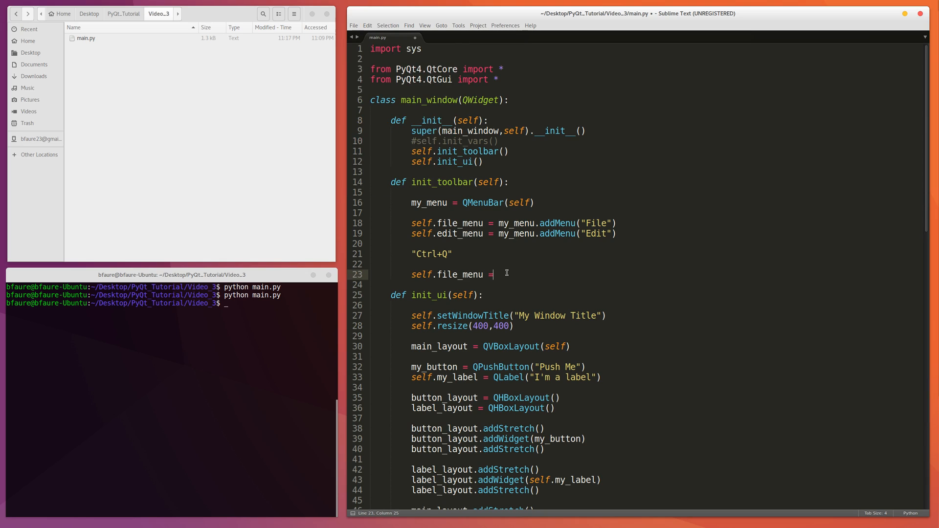
# - Write self.file_menu.addAction("Quit", as the start of the Quit entry
pyautogui.write('.')
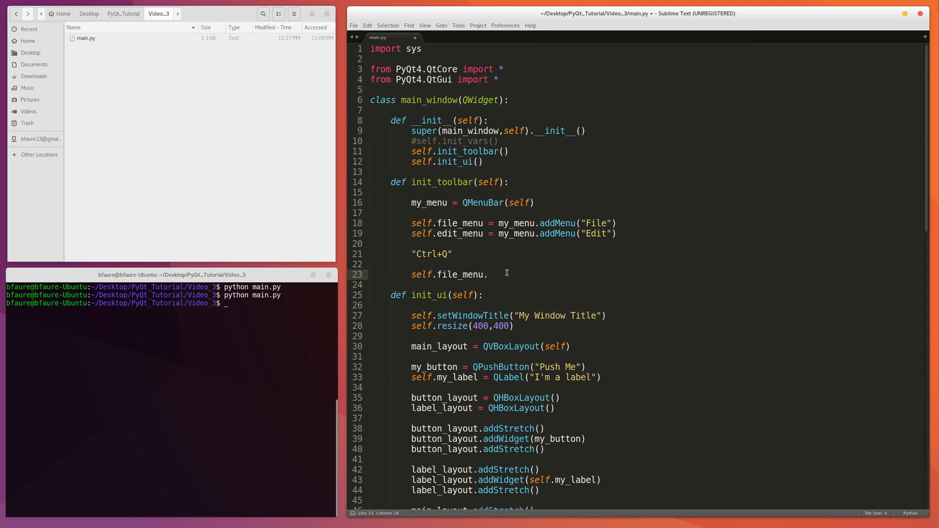
pyautogui.write('addAction')
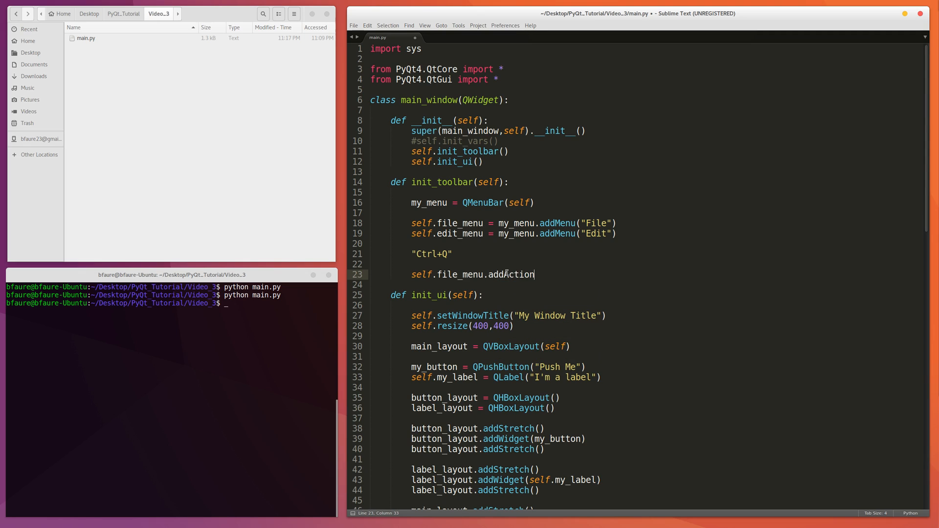
pyautogui.write('("Quit")')
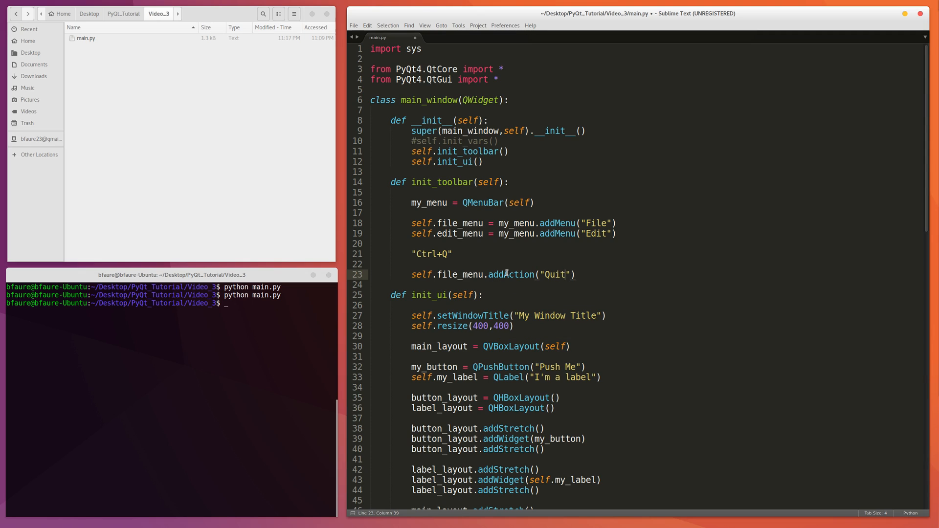
pyautogui.write(', ,')
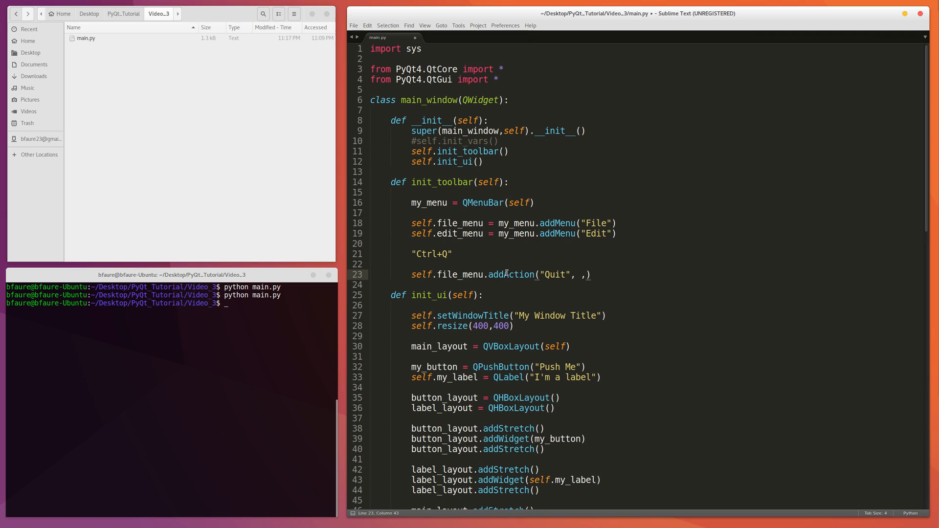
# - Complete it with QKeySequence("Ctrl+Q") as the shortcut argument
pyautogui.write('Q')
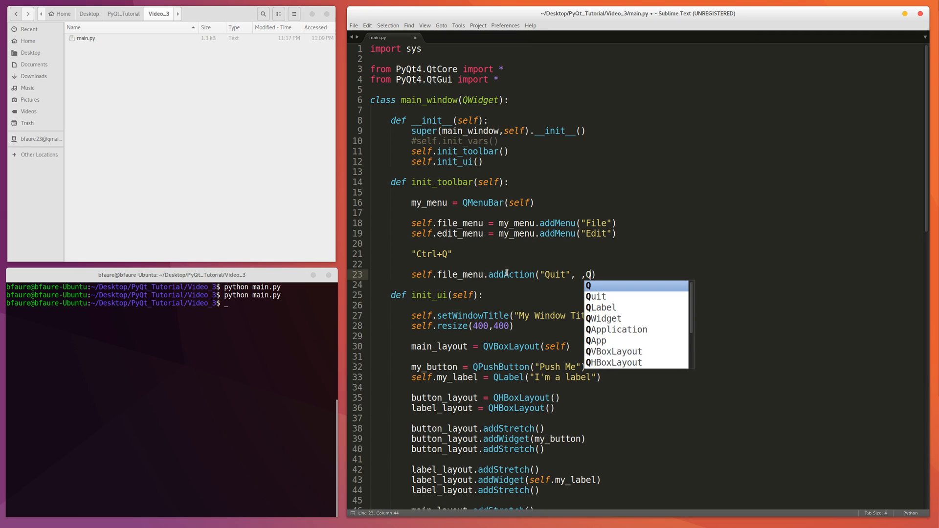
pyautogui.write('Ke')
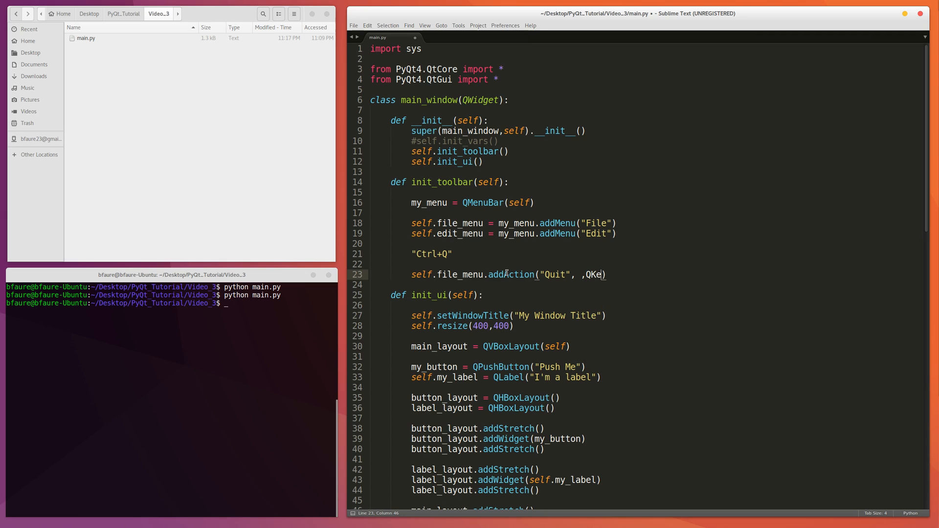
pyautogui.write('y')
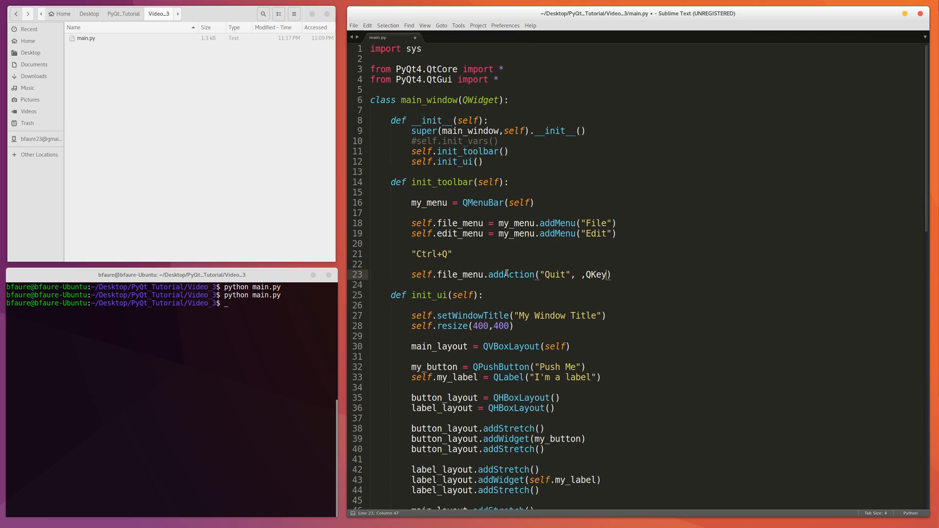
pyautogui.write('Sequence(')
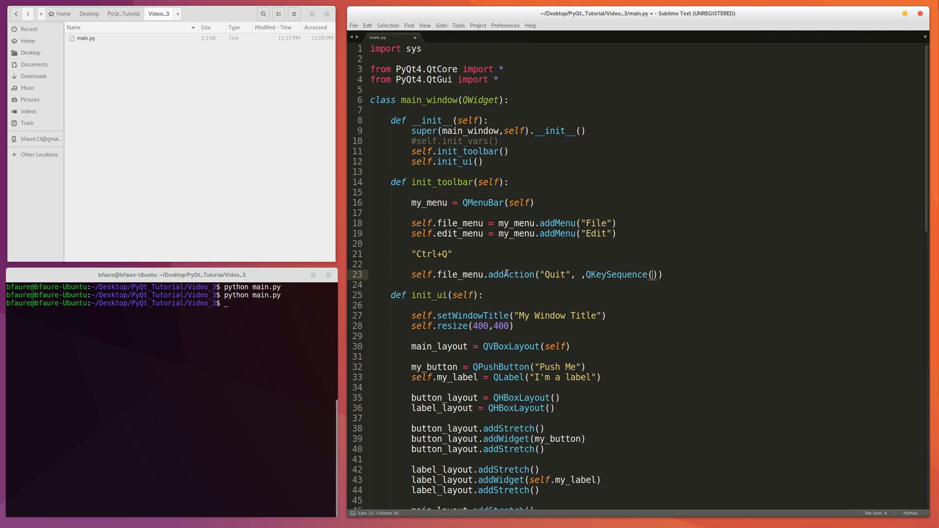
pyautogui.write('"Ctrl"')
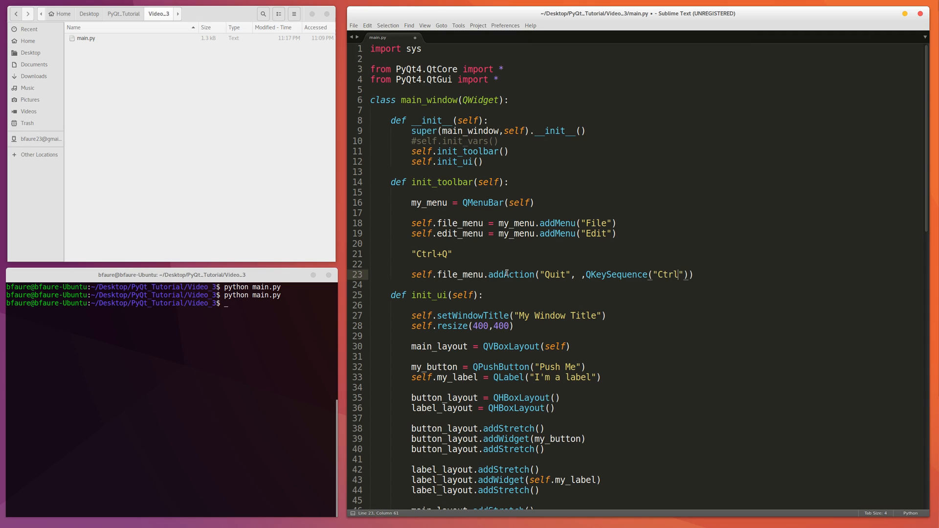
pyautogui.write('+')
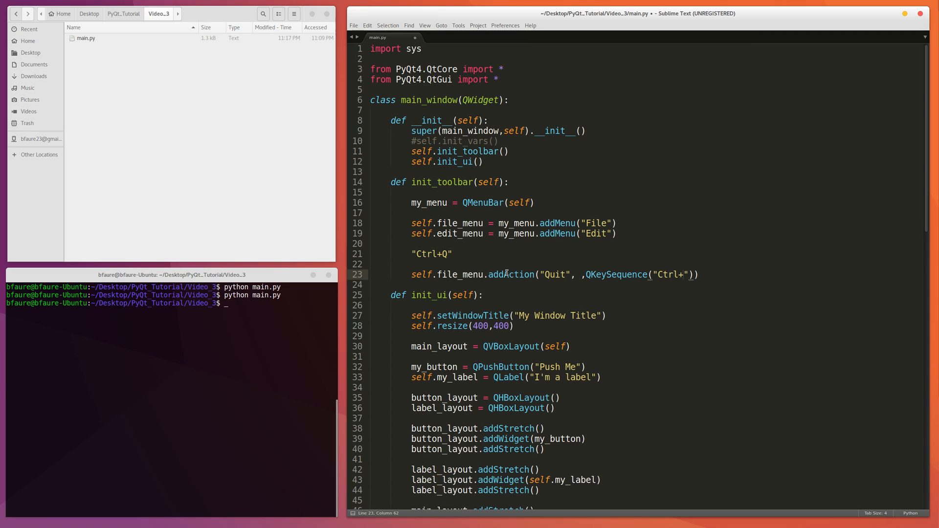
pyautogui.write('Q')
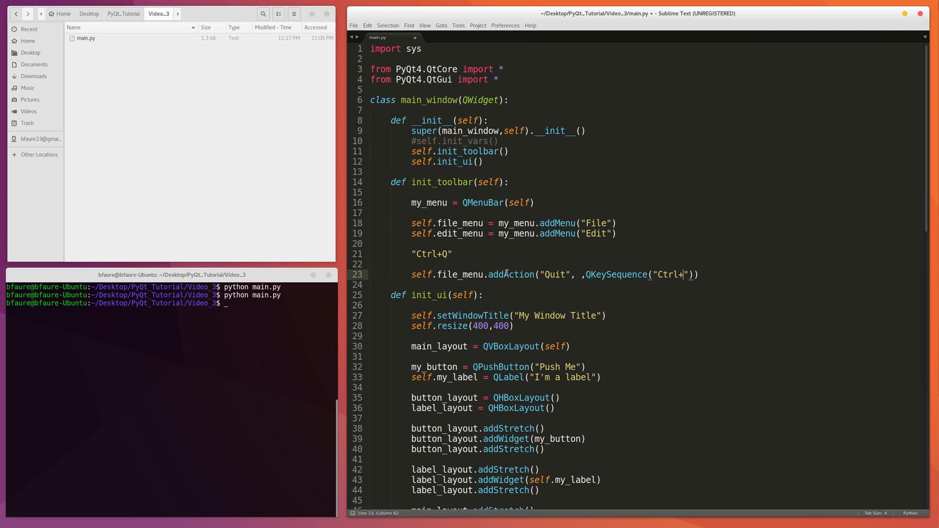
pyautogui.write('Q')
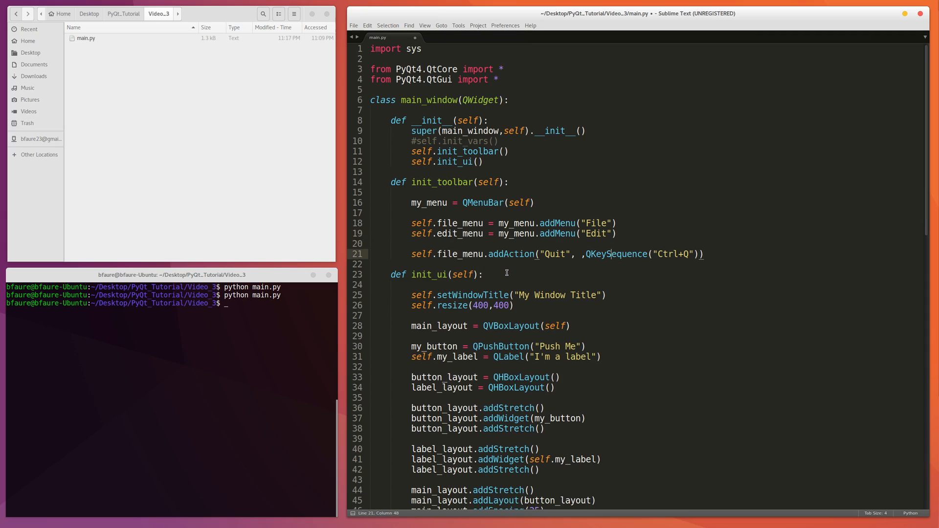
# - Insert self.quit_the_app as the Quit action's callback argument
pyautogui.press('backspace')
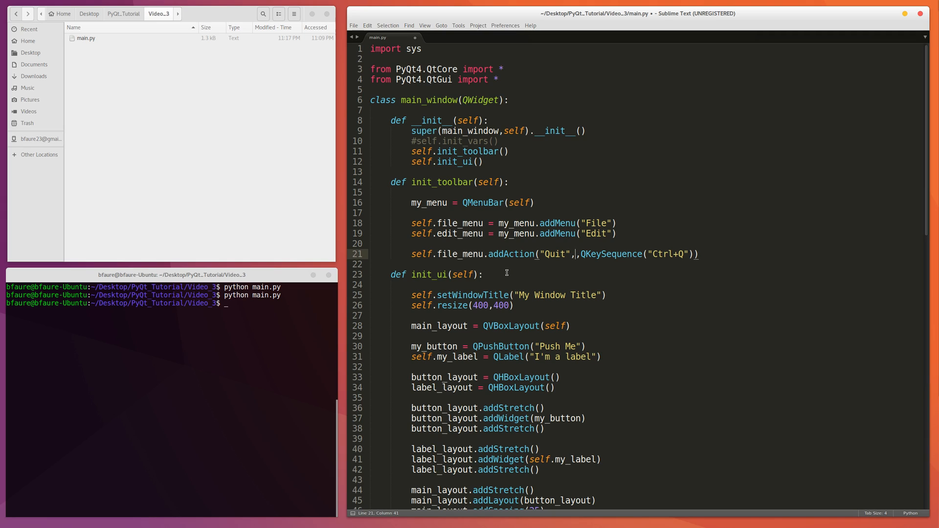
pyautogui.click(353, 26)
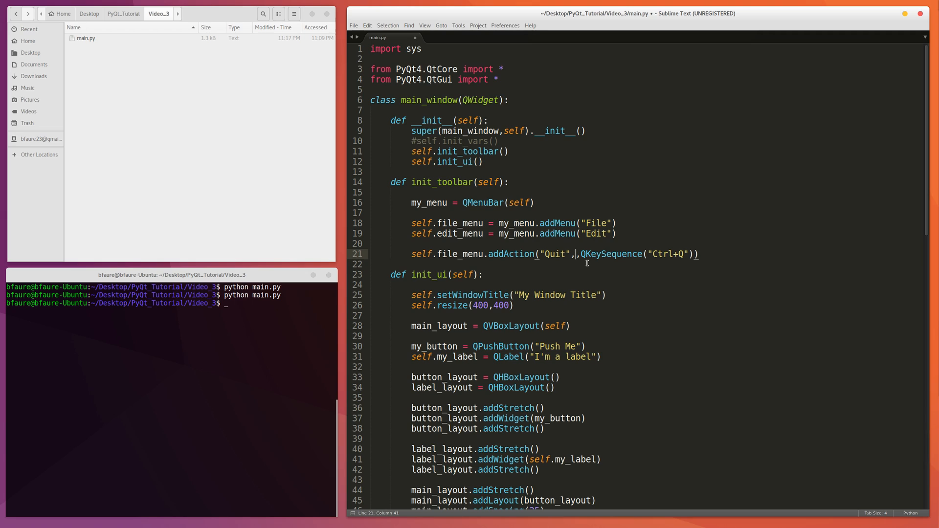
pyautogui.write('self.')
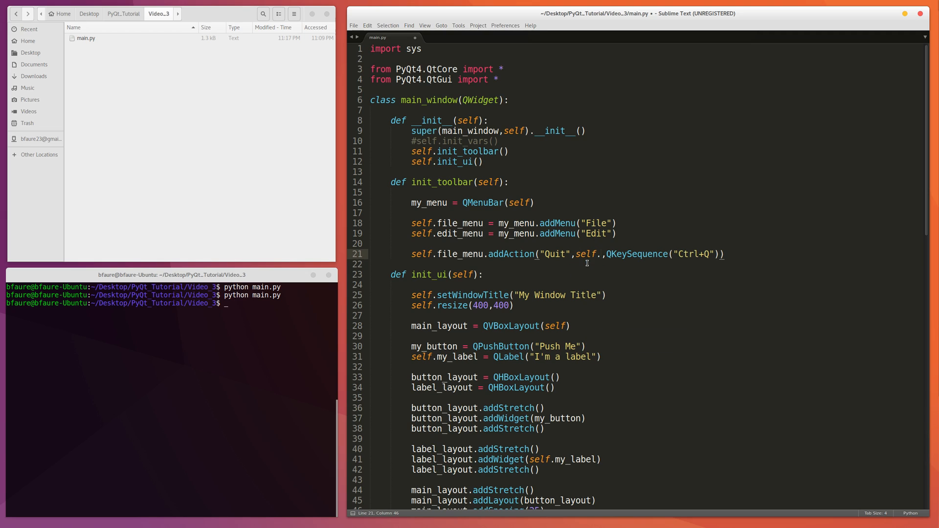
pyautogui.write('quit_the')
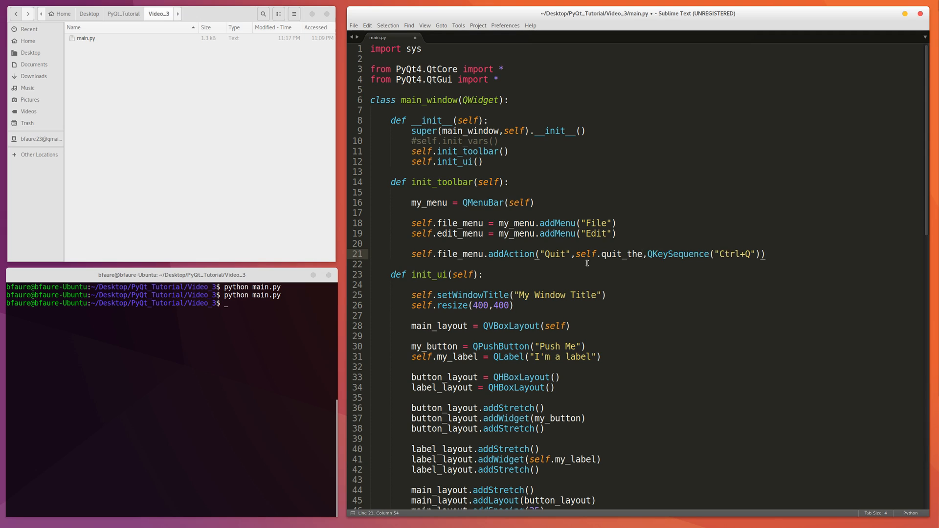
pyautogui.write('_app')
pyautogui.write('def')
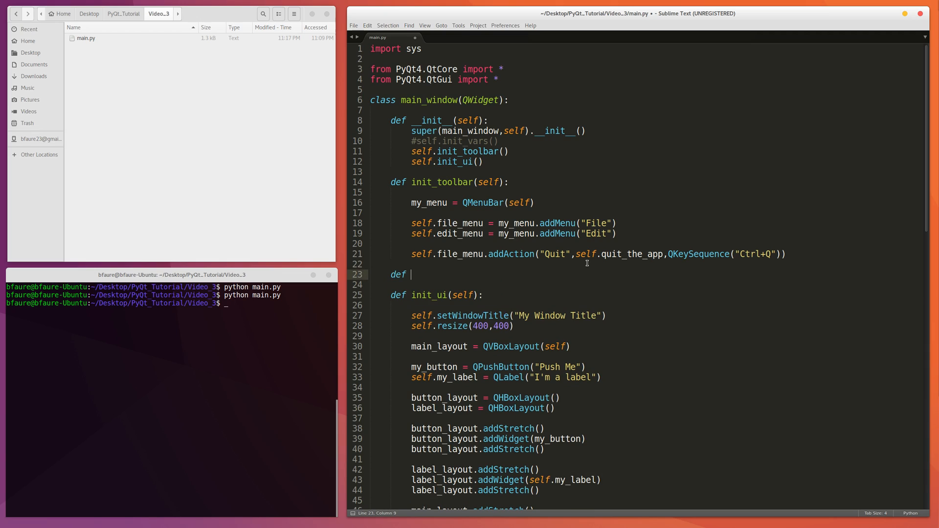
# - Define quit_the_app(self) below init_toolbar, calling sys.exit(1)
pyautogui.write('quit_thge')
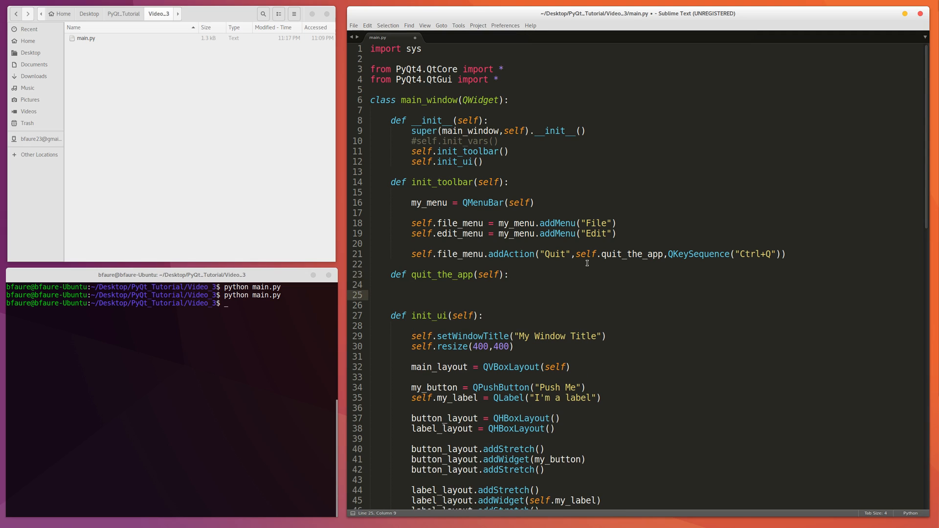
pyautogui.write('sys.')
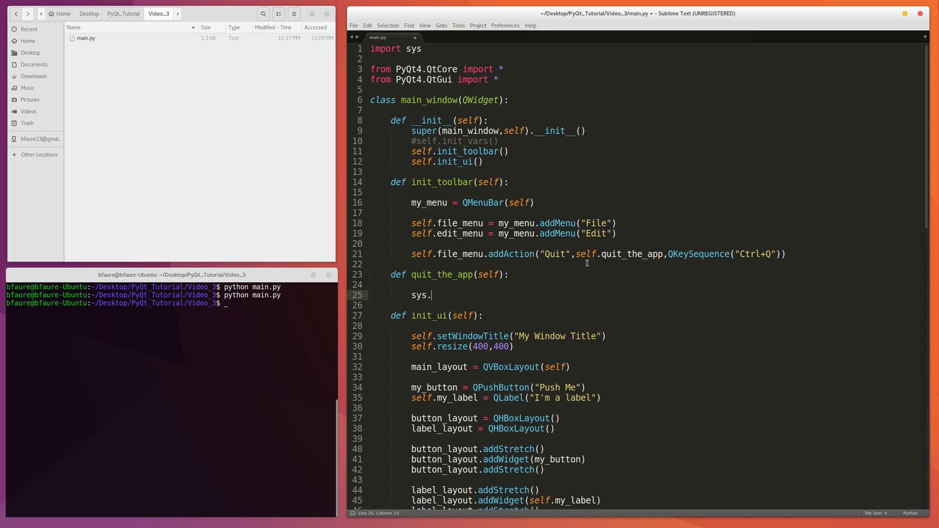
pyautogui.write('exit()')
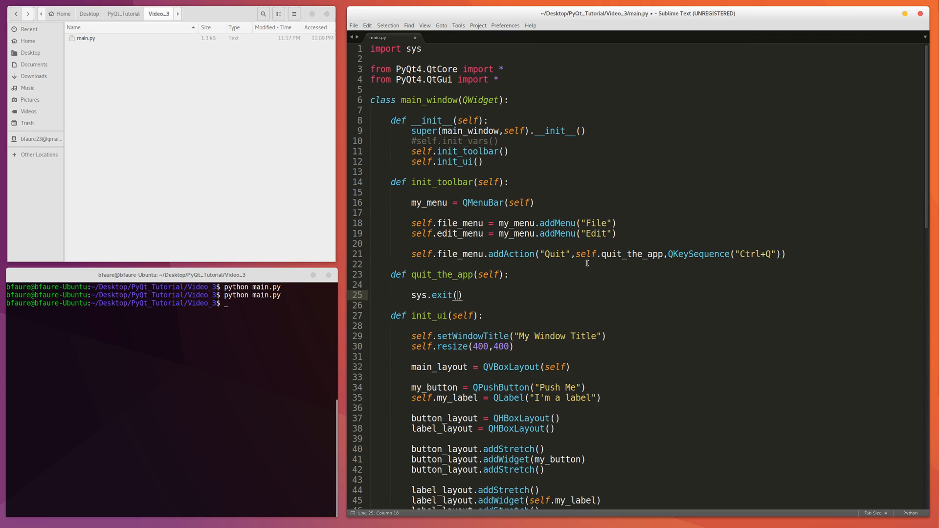
pyautogui.write('1')
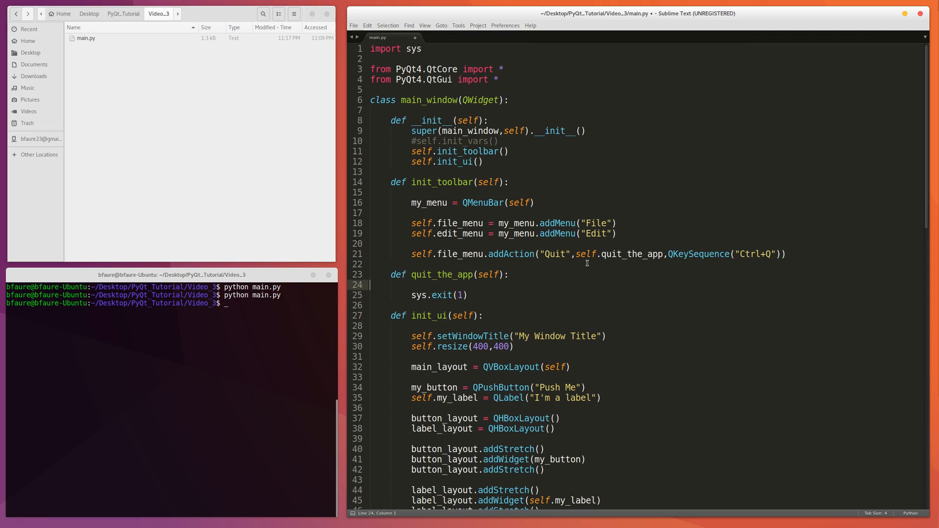
pyautogui.click(412, 274)
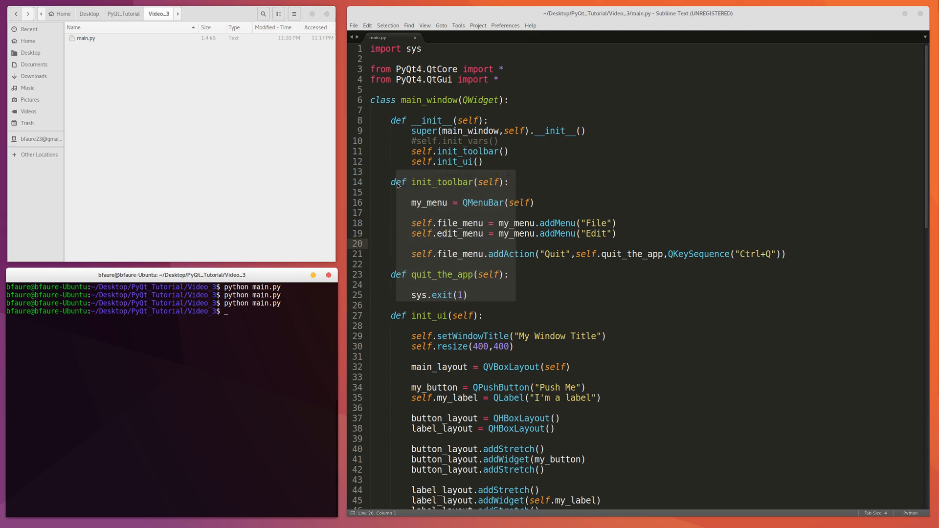
# - Run python main.py again to try the Quit menu entry
pyautogui.write('python main.py')
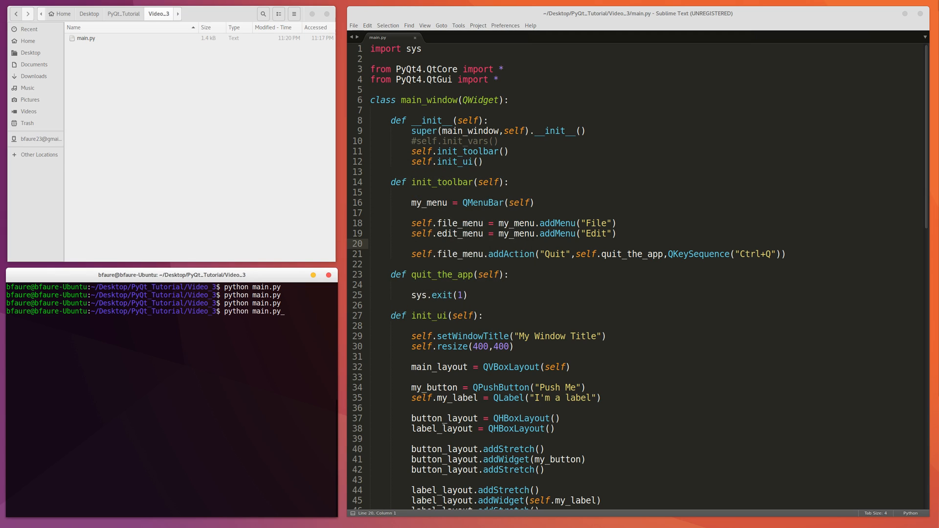
pyautogui.press('Return')
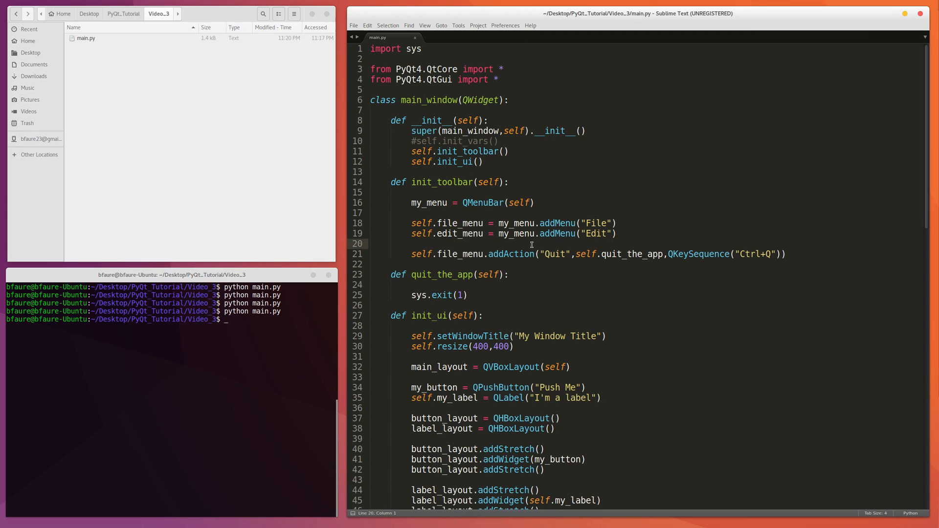
pyautogui.click(353, 25)
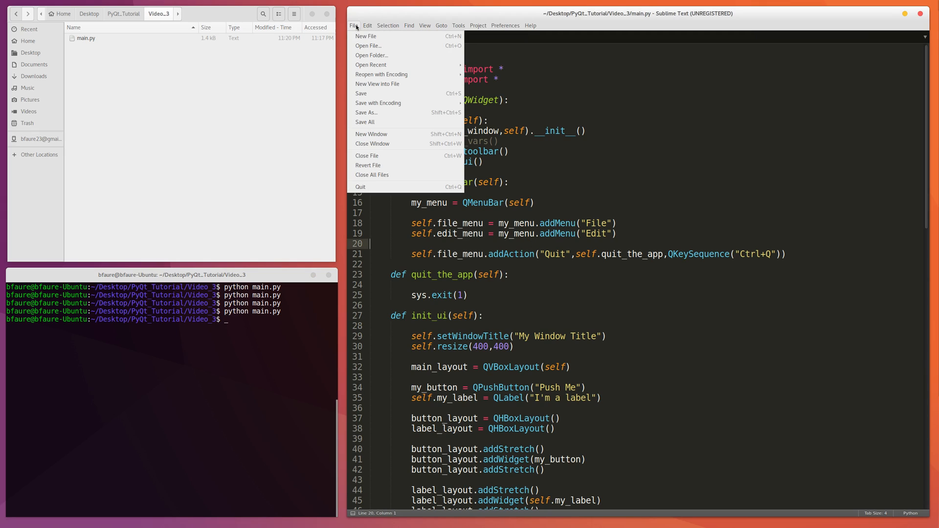
pyautogui.moveTo(371, 134)
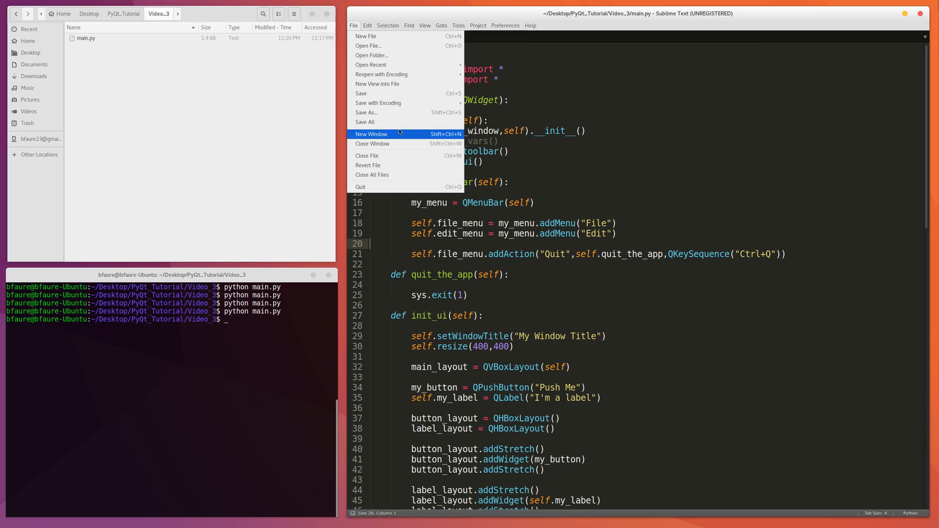
pyautogui.moveTo(371, 144)
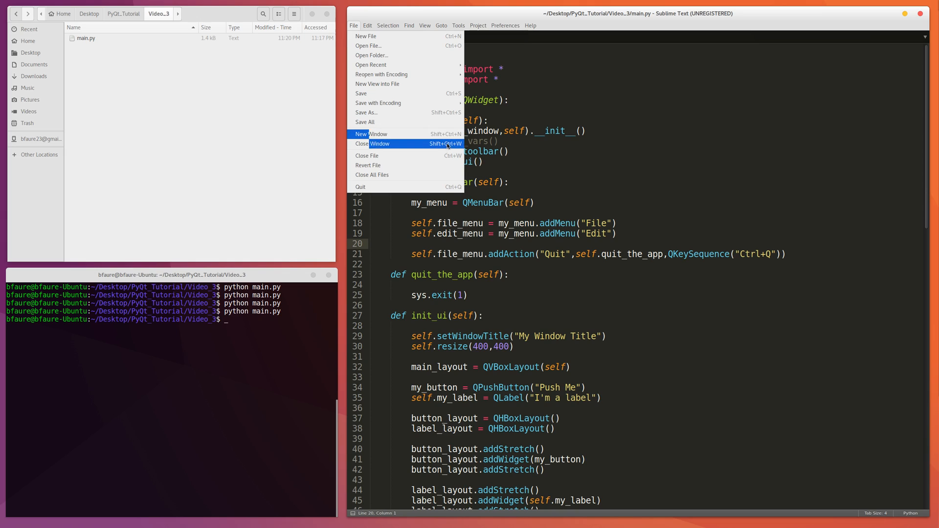
pyautogui.moveTo(369, 143)
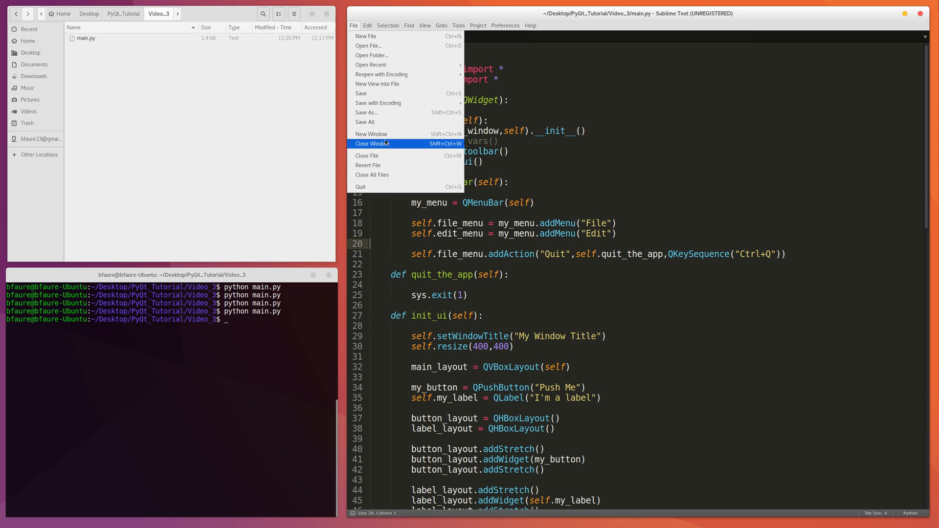
pyautogui.moveTo(366, 139)
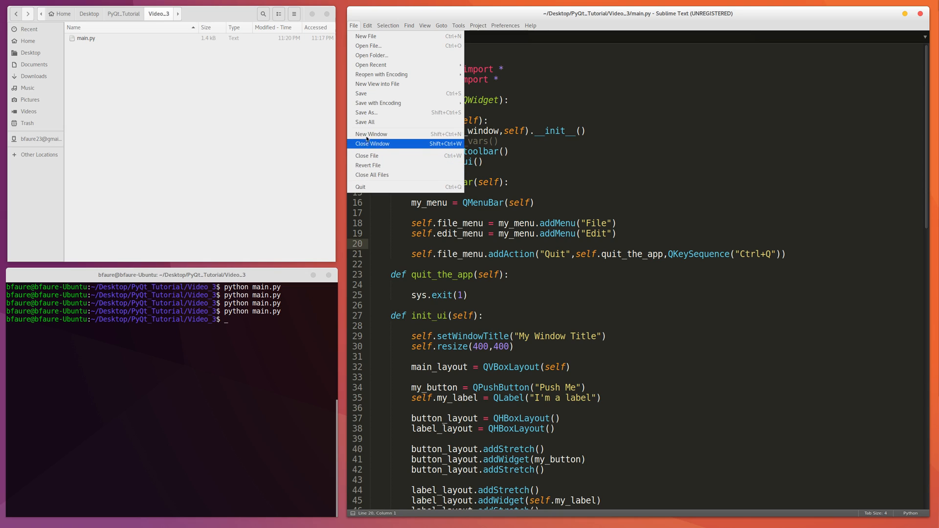
pyautogui.moveTo(365, 113)
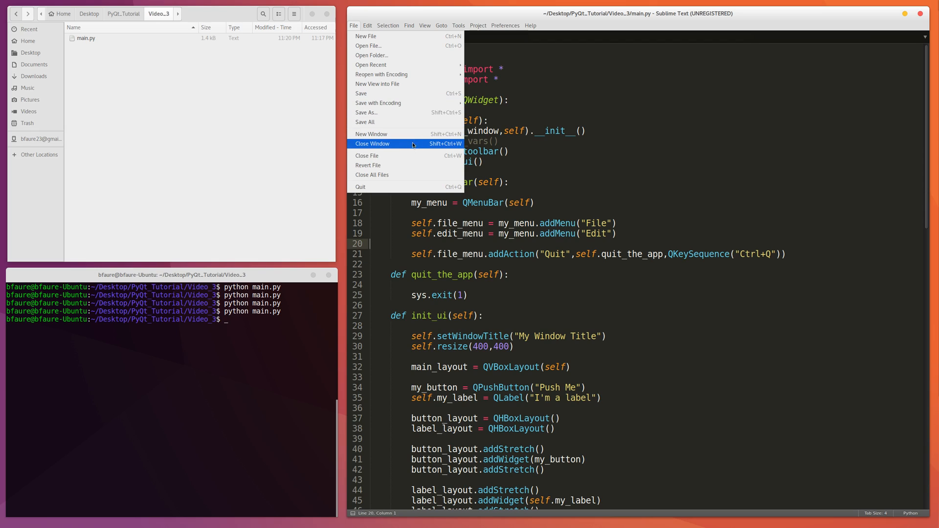
pyautogui.moveTo(372, 174)
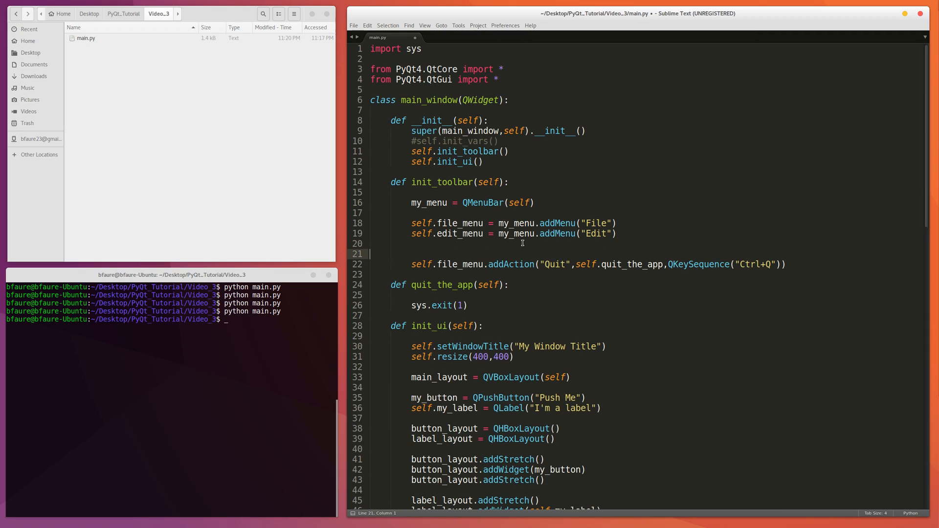
# - Add self.file_menu.addAction("This is an action",self.button_clicked) and an addSeparator() above Quit, then save
pyautogui.write('self.')
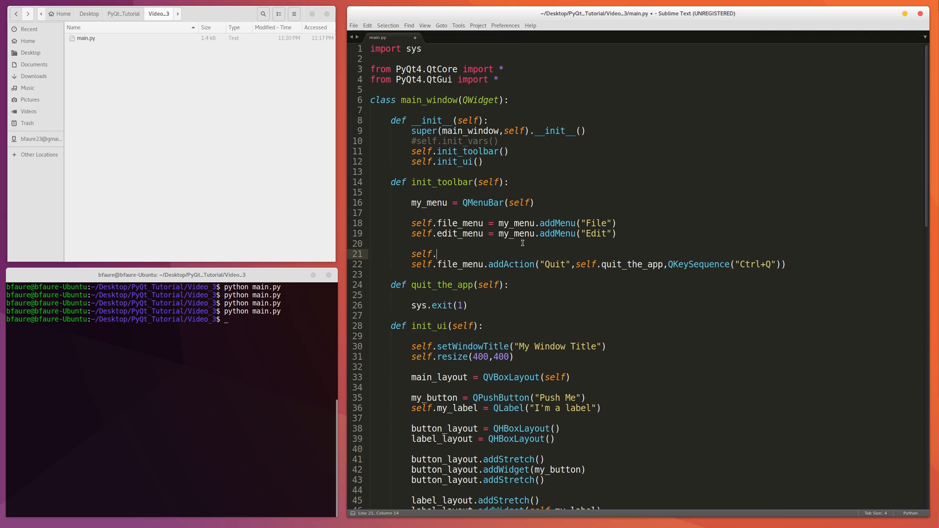
pyautogui.write('file_menu.addSeparator(')
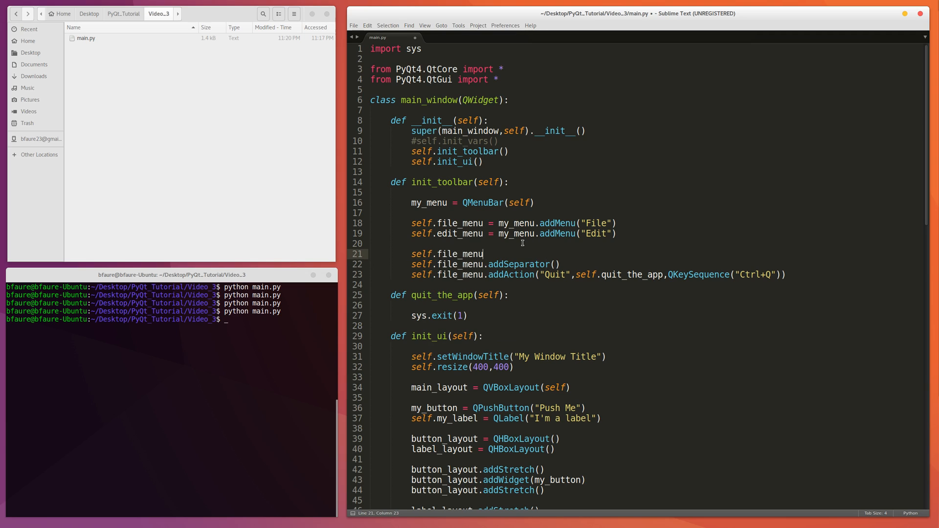
pyautogui.write('.addAction("')
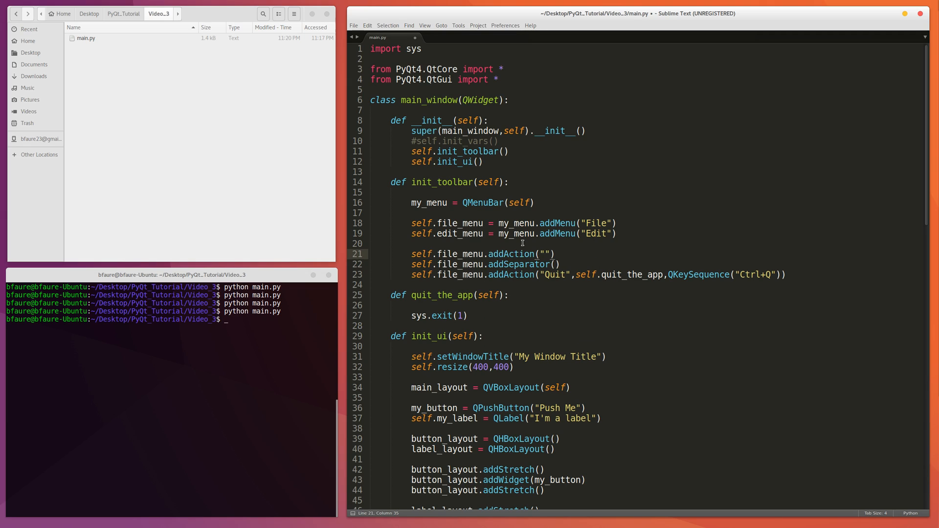
pyautogui.write('This is')
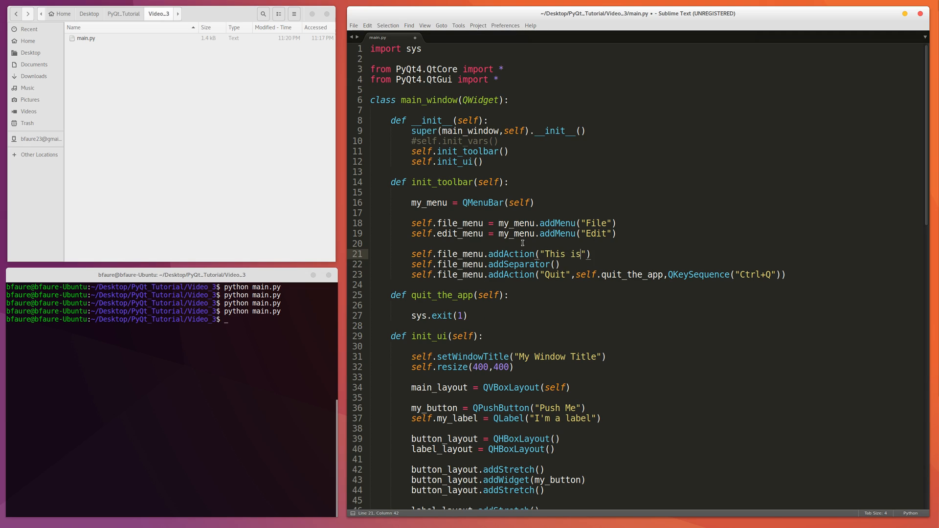
pyautogui.write('an act')
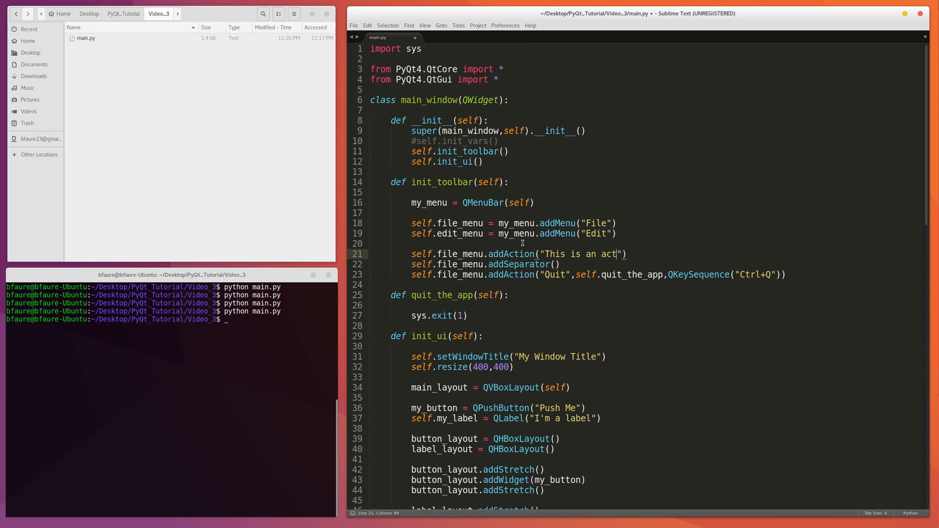
pyautogui.write('ion')
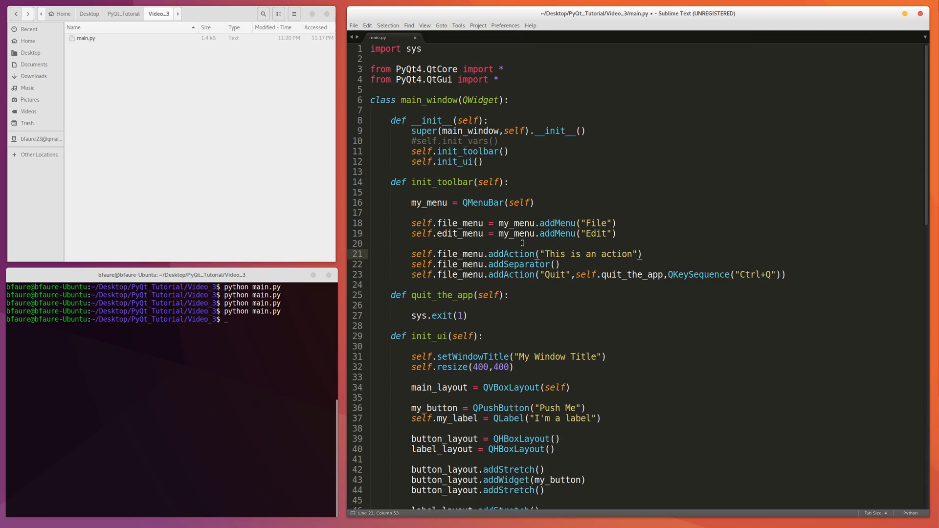
pyautogui.write(',')
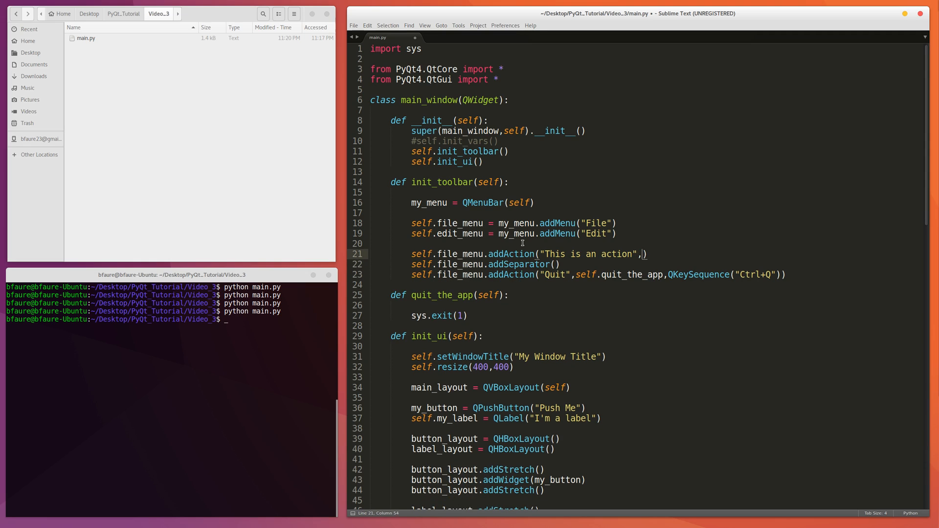
pyautogui.scroll(-3)
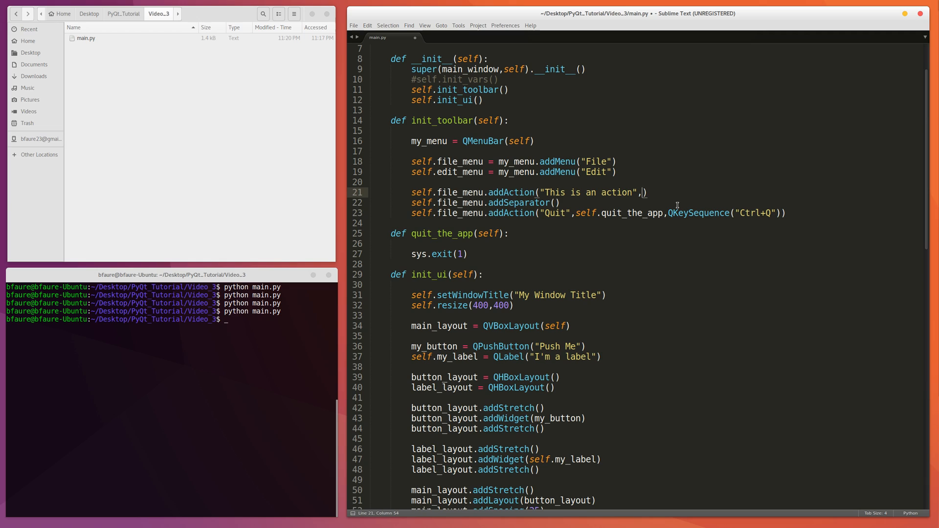
pyautogui.write('self.button_clicked')
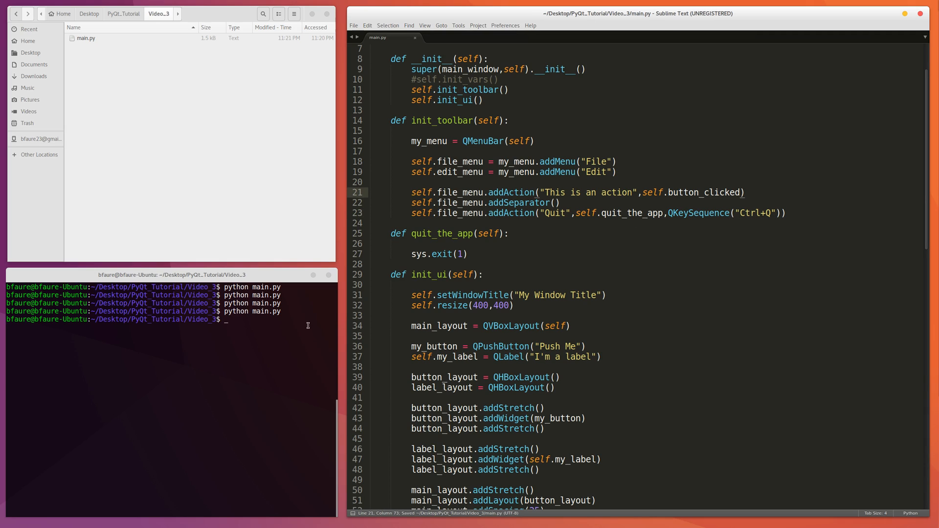
# - Run main.py and choose 'This is an action' from File so the label reads 'Button clicked'
pyautogui.press('Return')
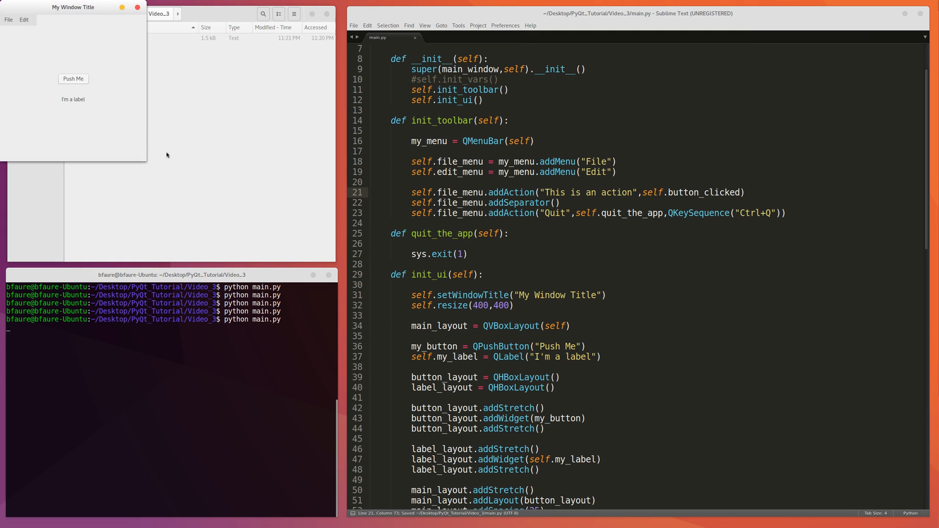
pyautogui.moveTo(73, 7); pyautogui.dragTo(430, 183)
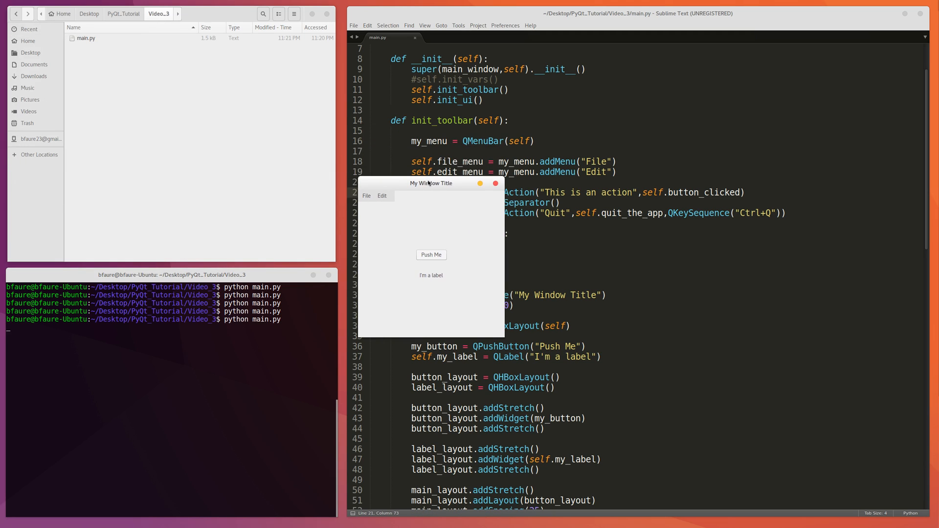
pyautogui.click(364, 196)
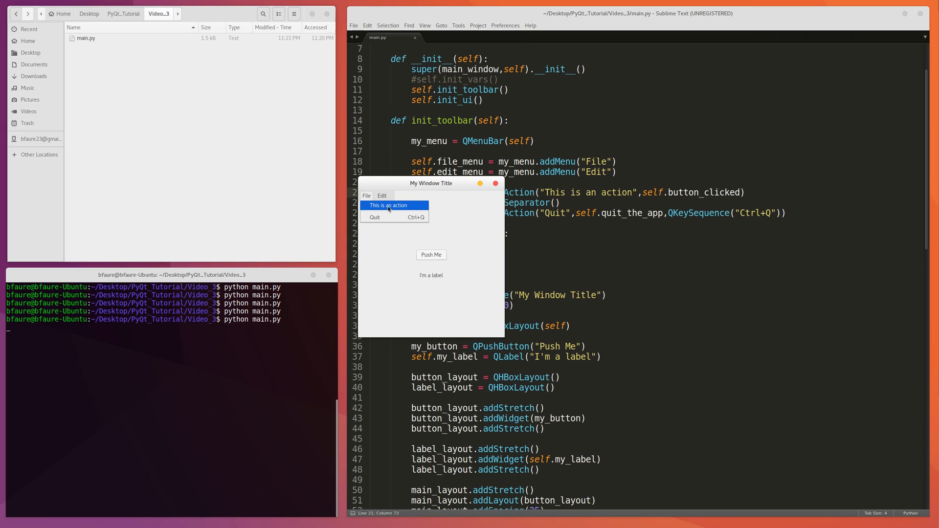
pyautogui.moveTo(454, 225)
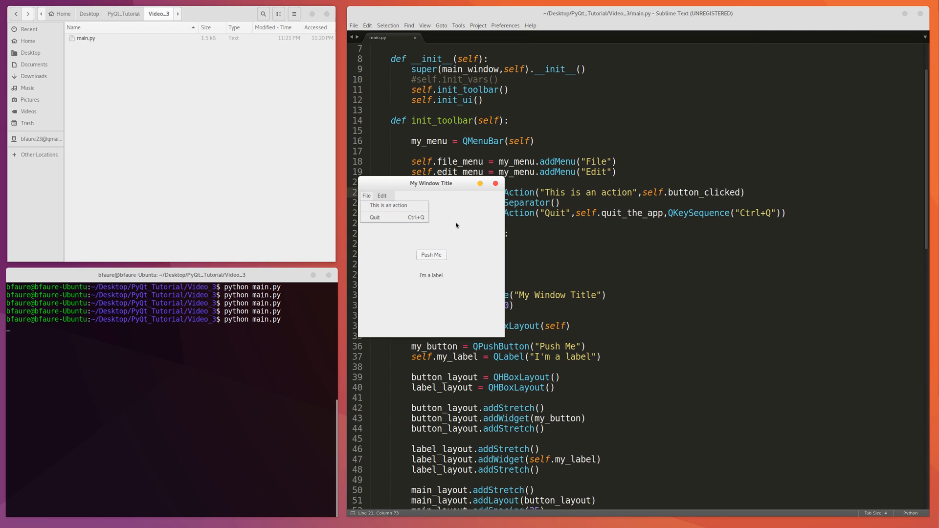
pyautogui.click(366, 196)
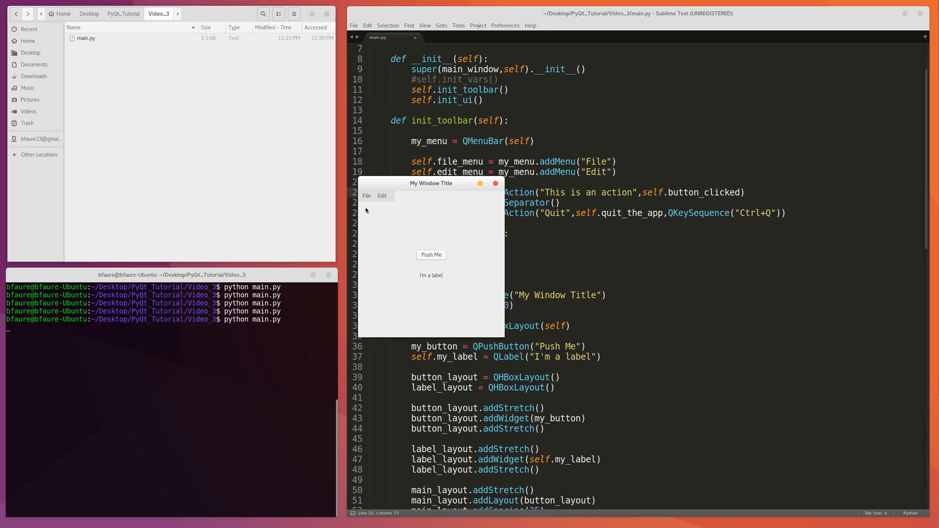
pyautogui.click(430, 255)
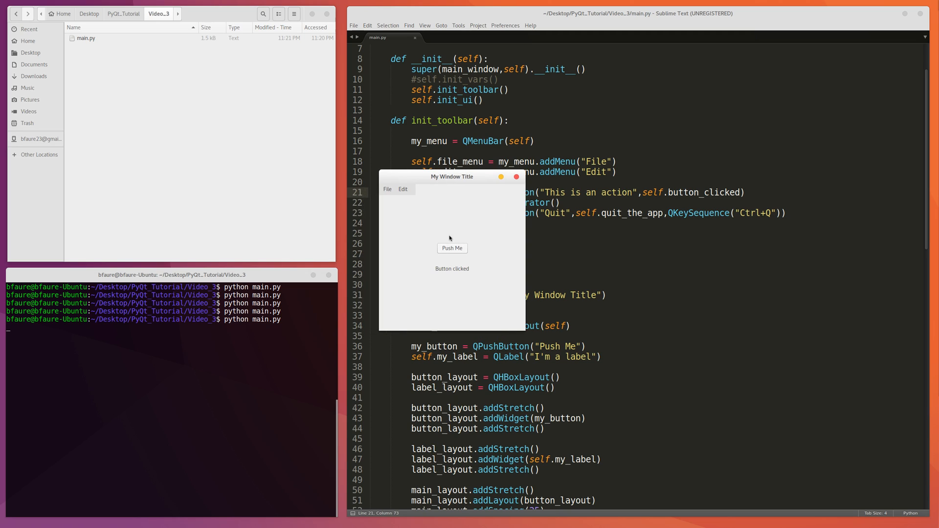
pyautogui.moveTo(457, 179)
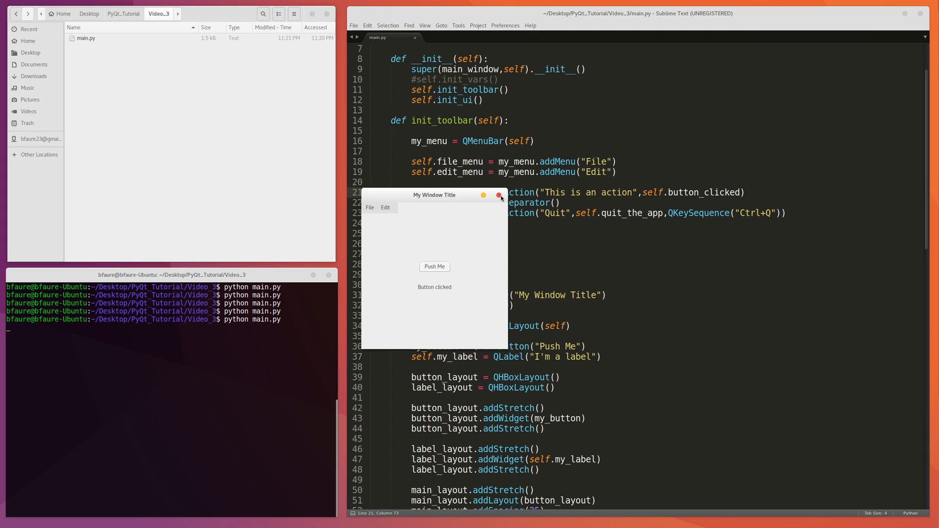
# - Close the running app window and save main.py
pyautogui.click(500, 195)
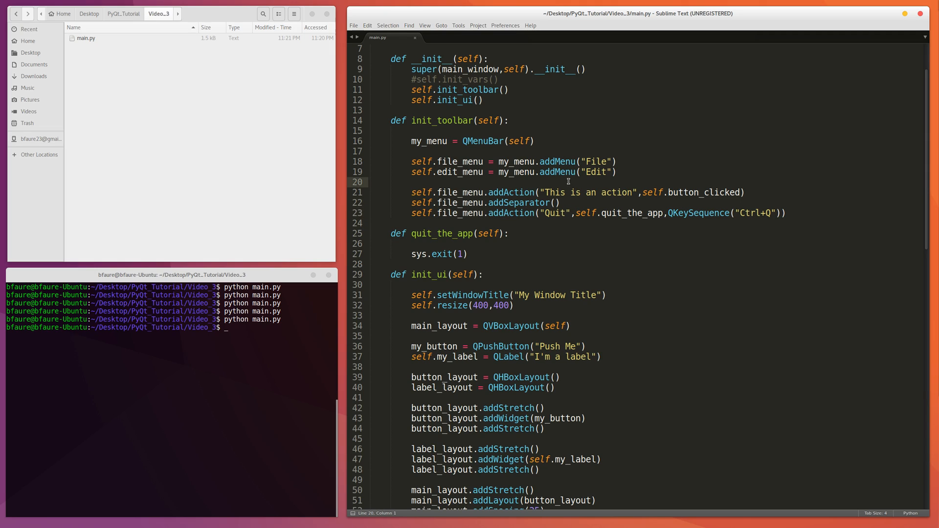
pyautogui.press('ctrl+s')
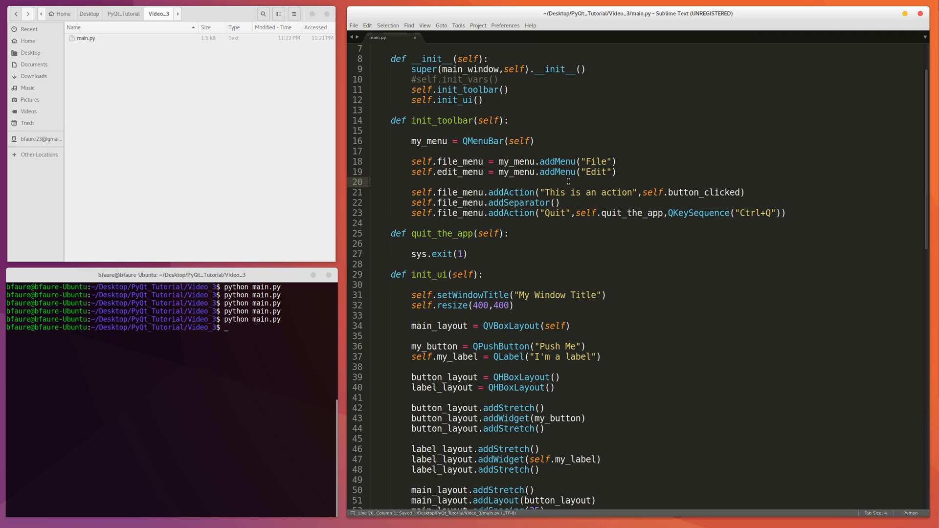